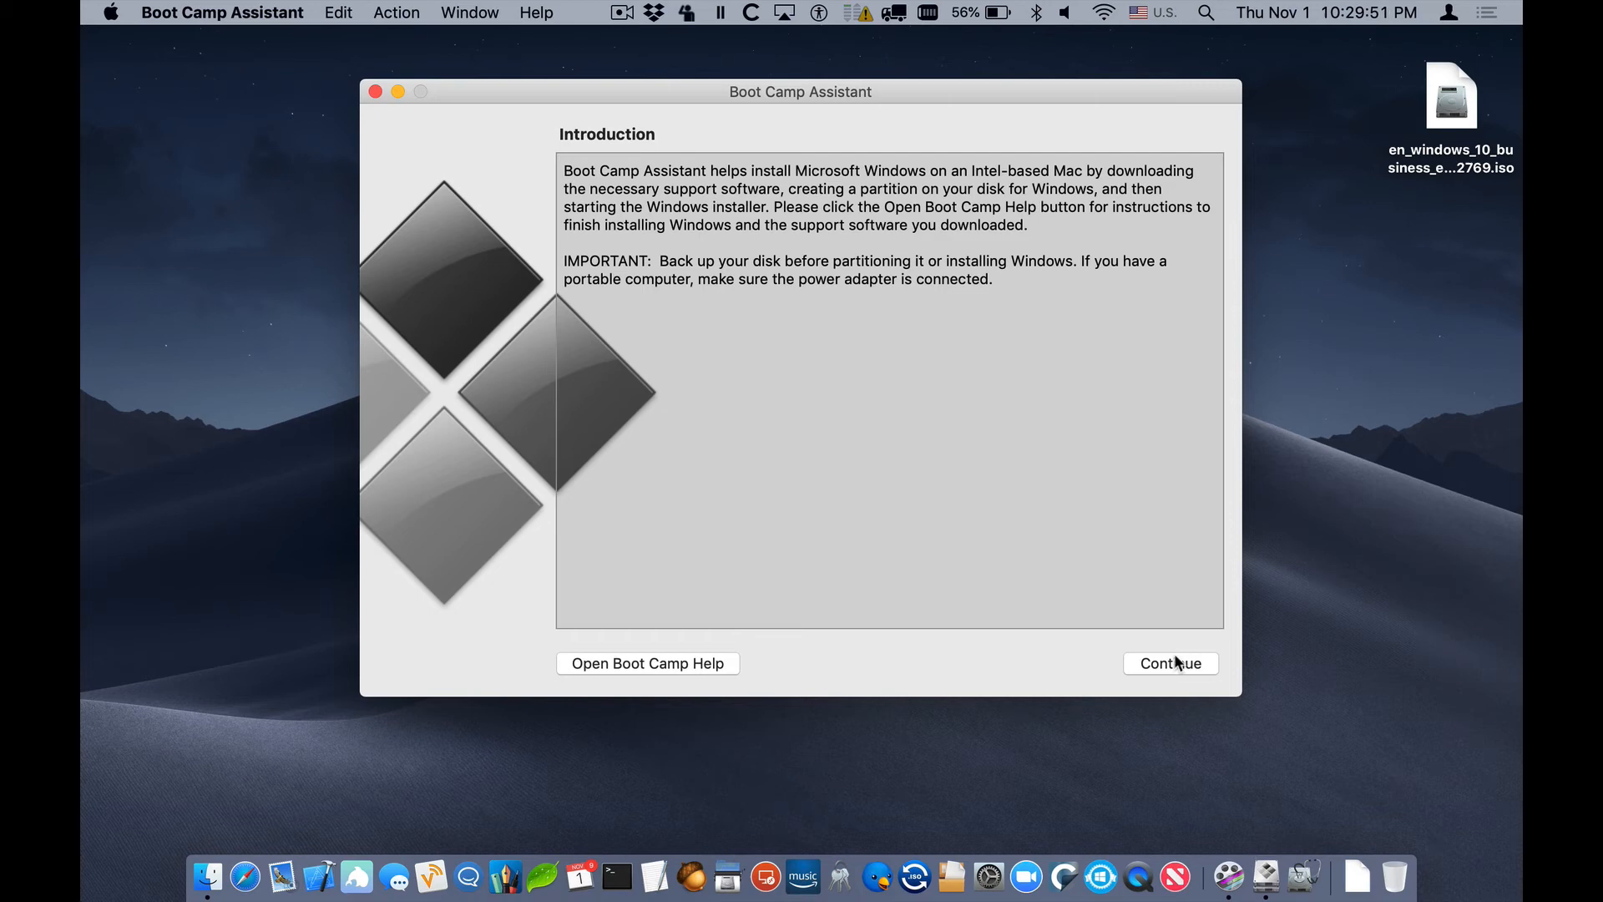
- Choose the original Windows 10 business ISO from the Desktop and start the installation
left_click(1168, 662)
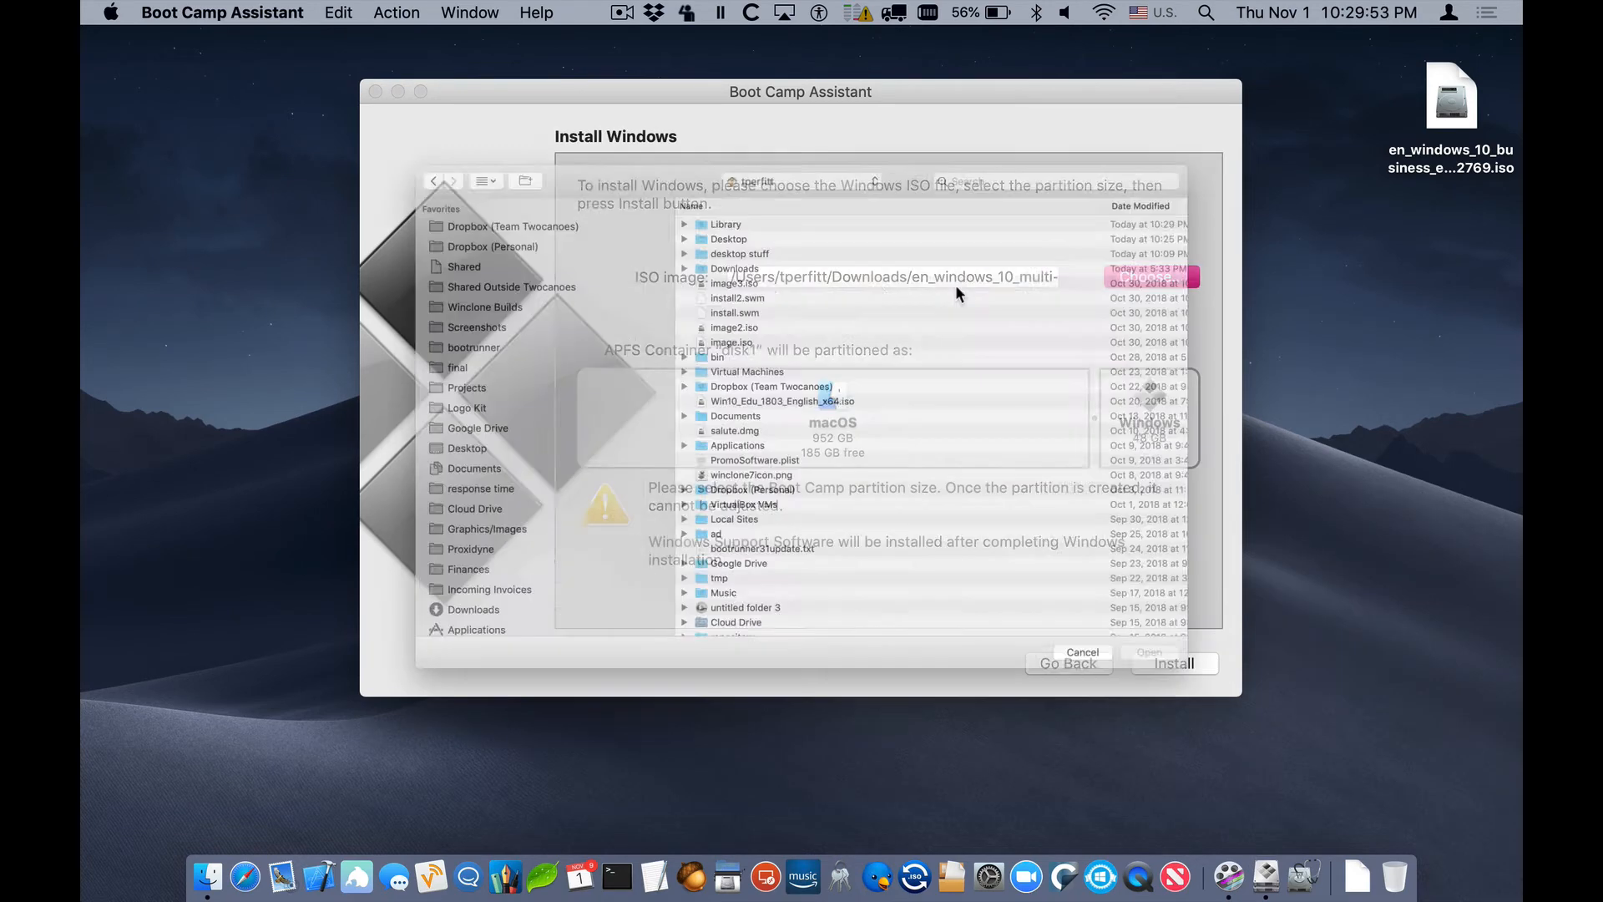
left_click(468, 448)
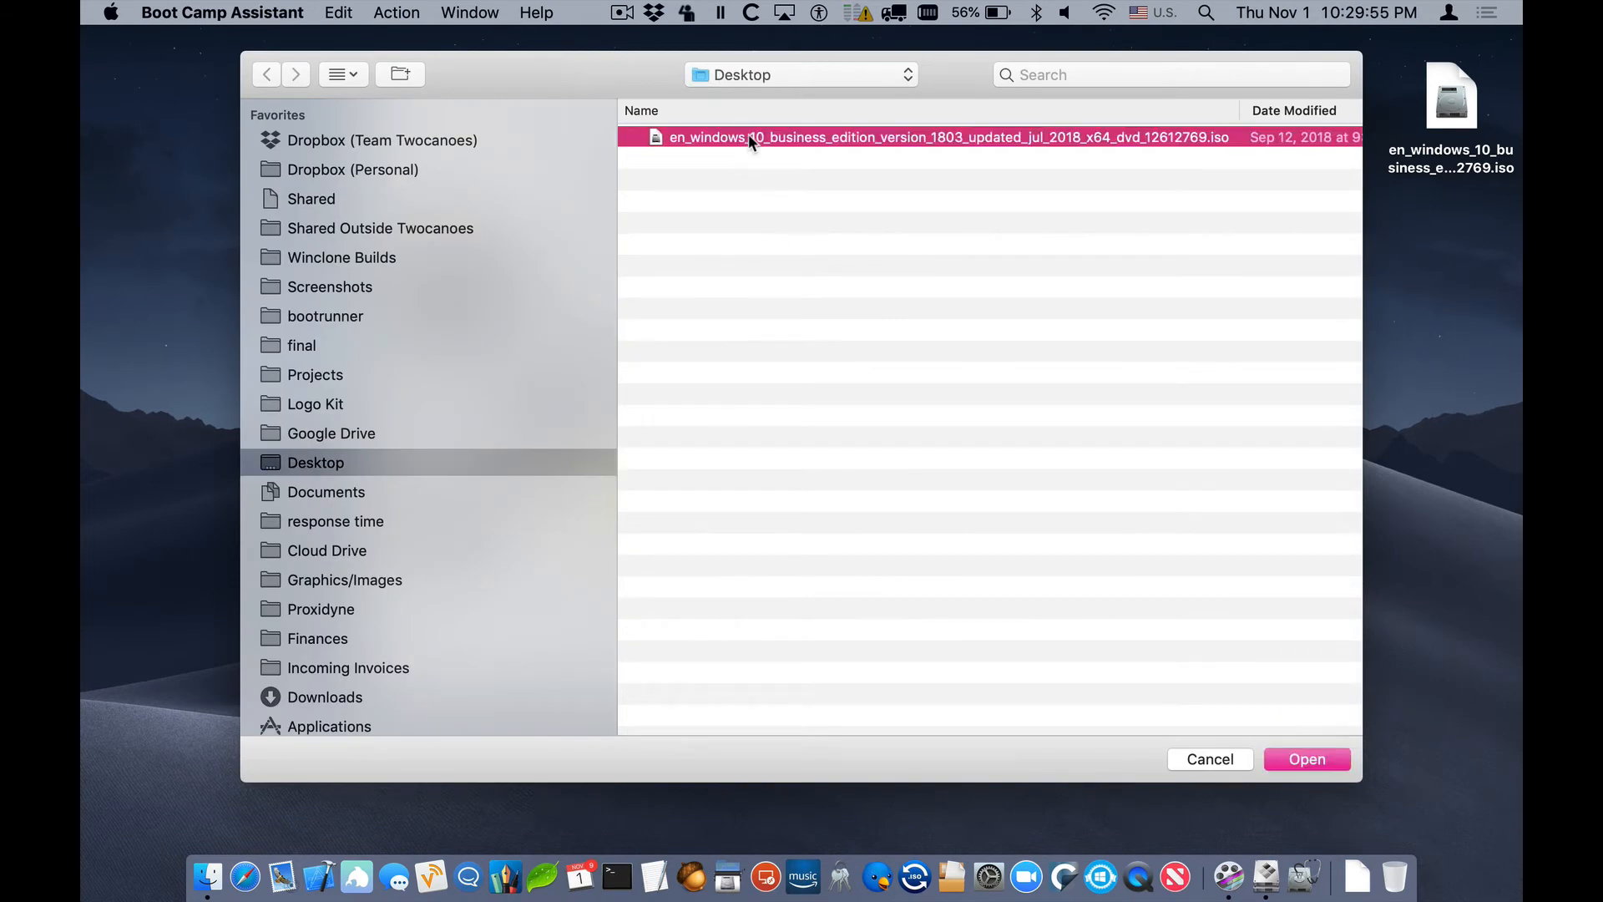
left_click(1306, 758)
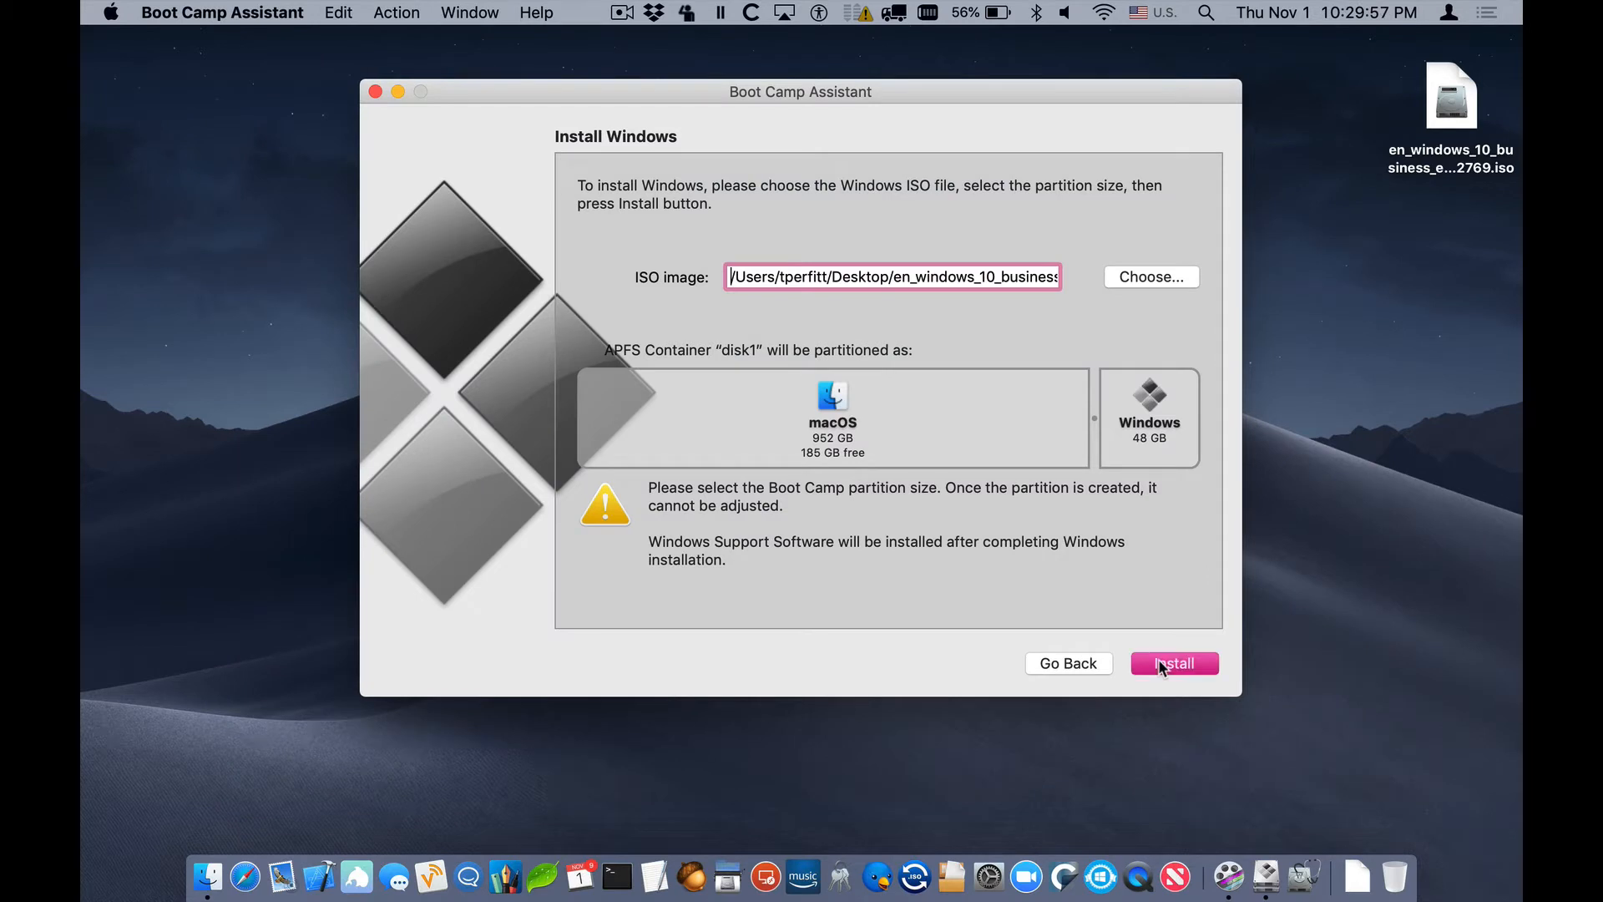
left_click(1174, 662)
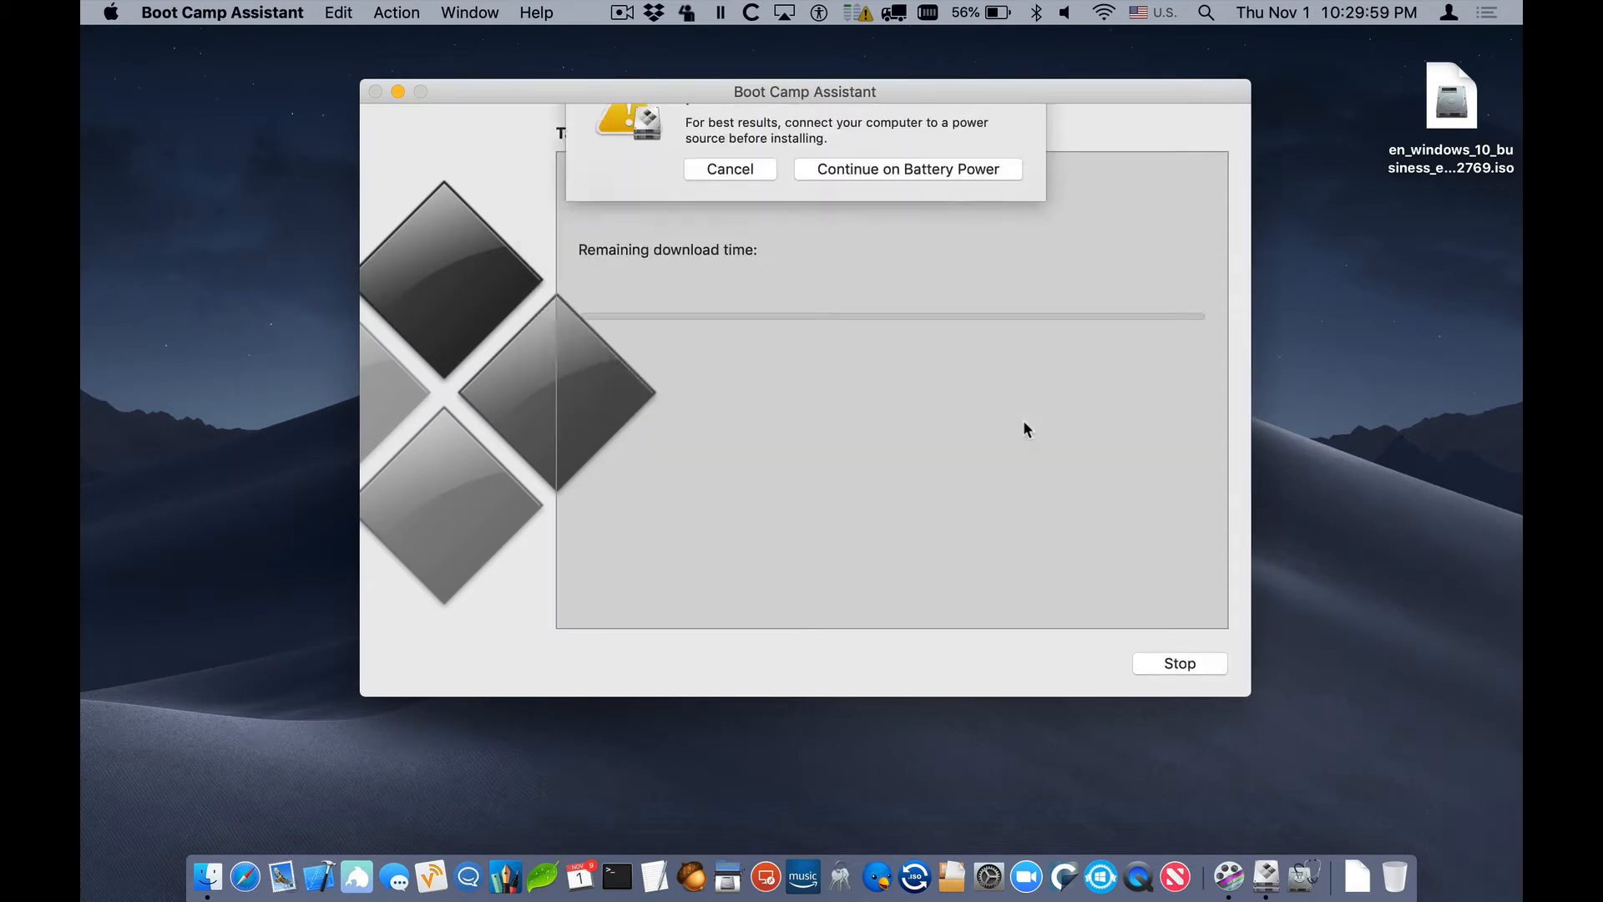
- Continue on battery power, then dismiss the helper password request and the failure message
left_click(904, 169)
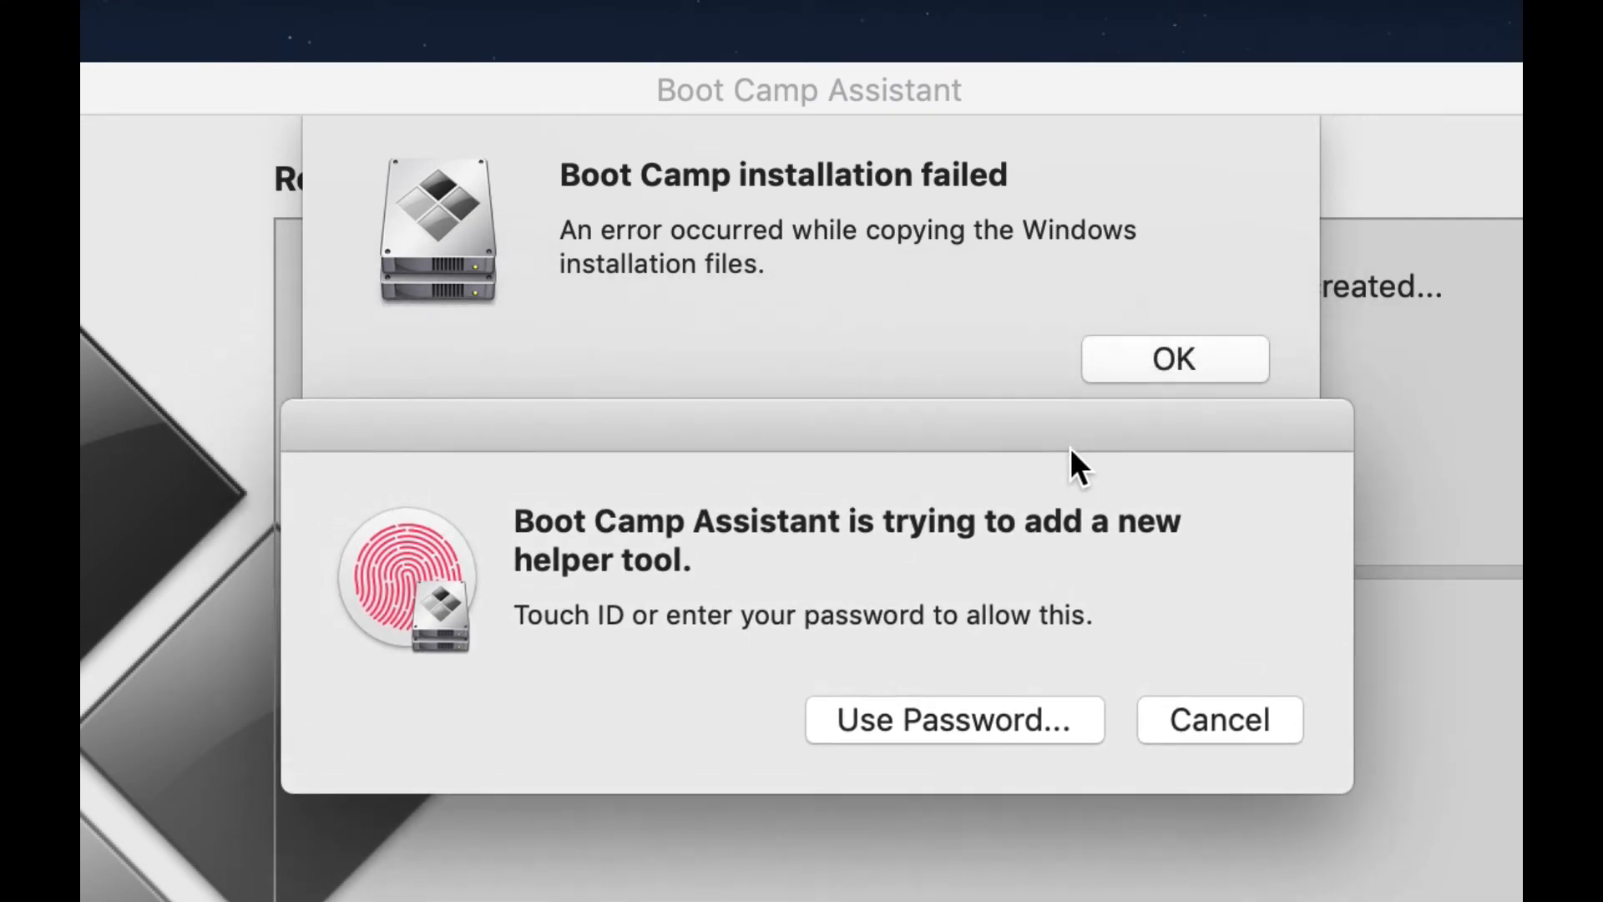
left_click(1218, 718)
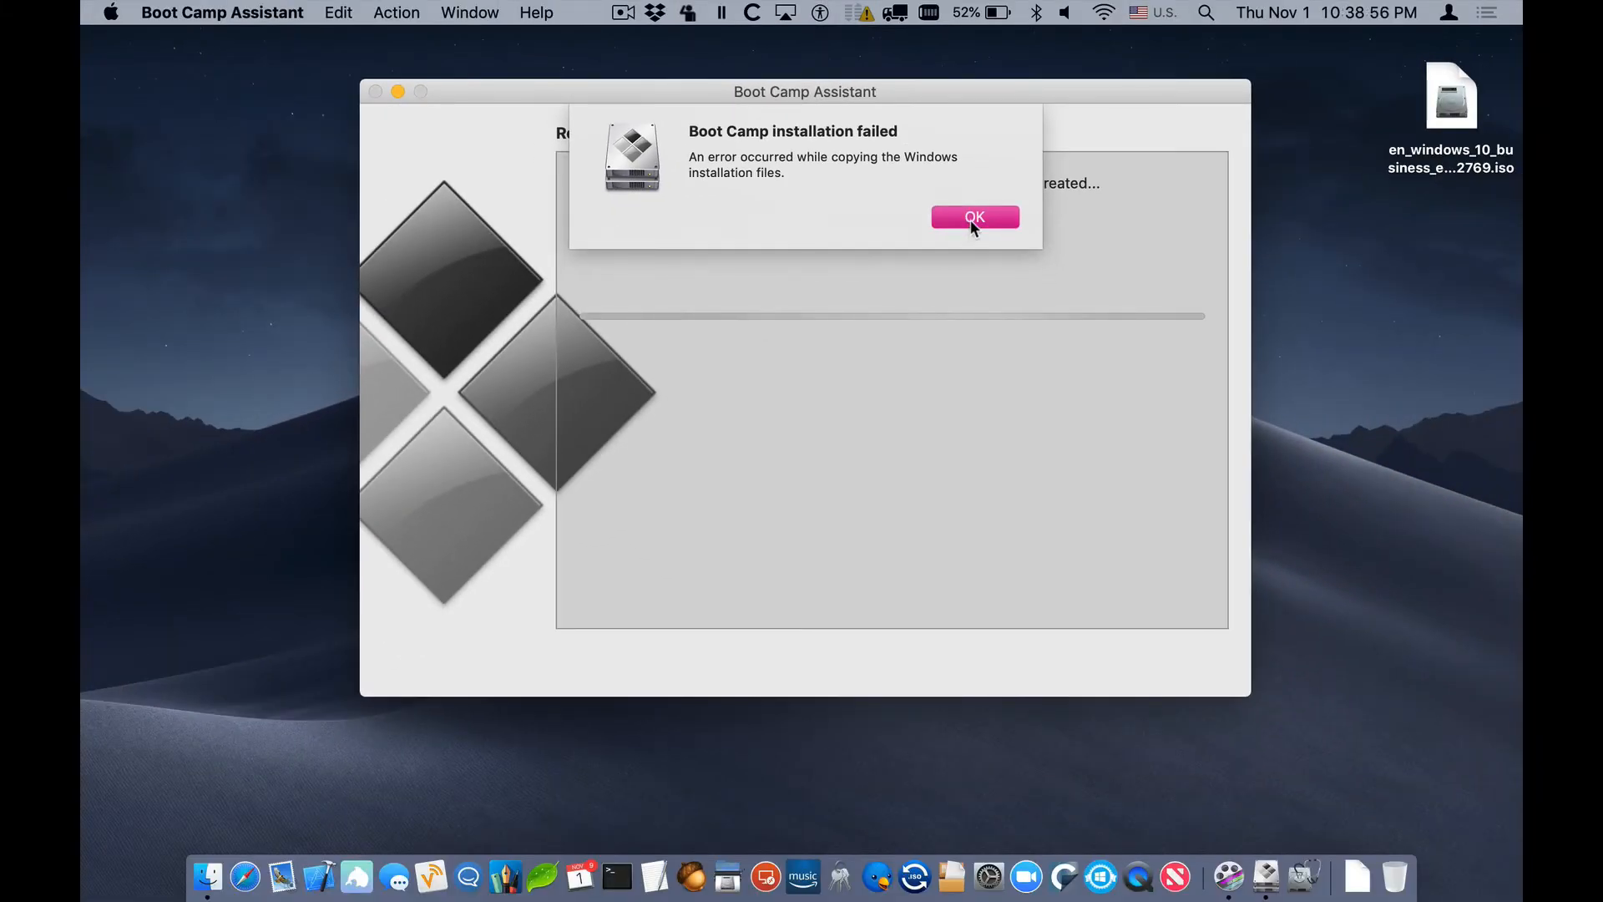
left_click(220, 12)
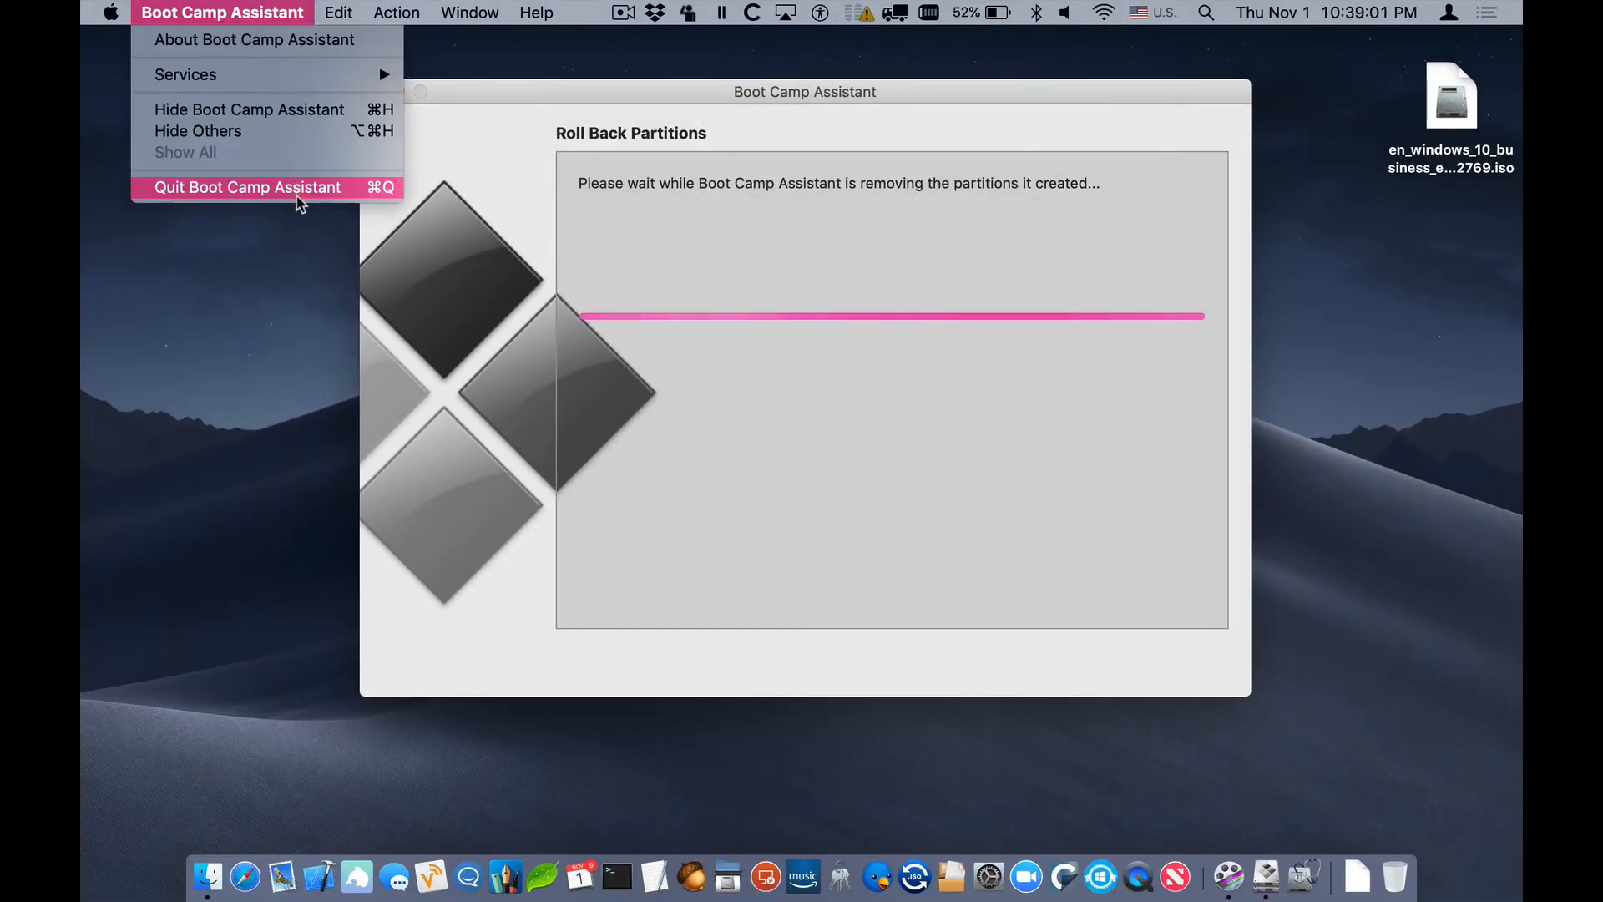
- Quit Boot Camp Assistant and bring up partitioning for the internal APPLE SSD in Disk Utility
left_click(247, 187)
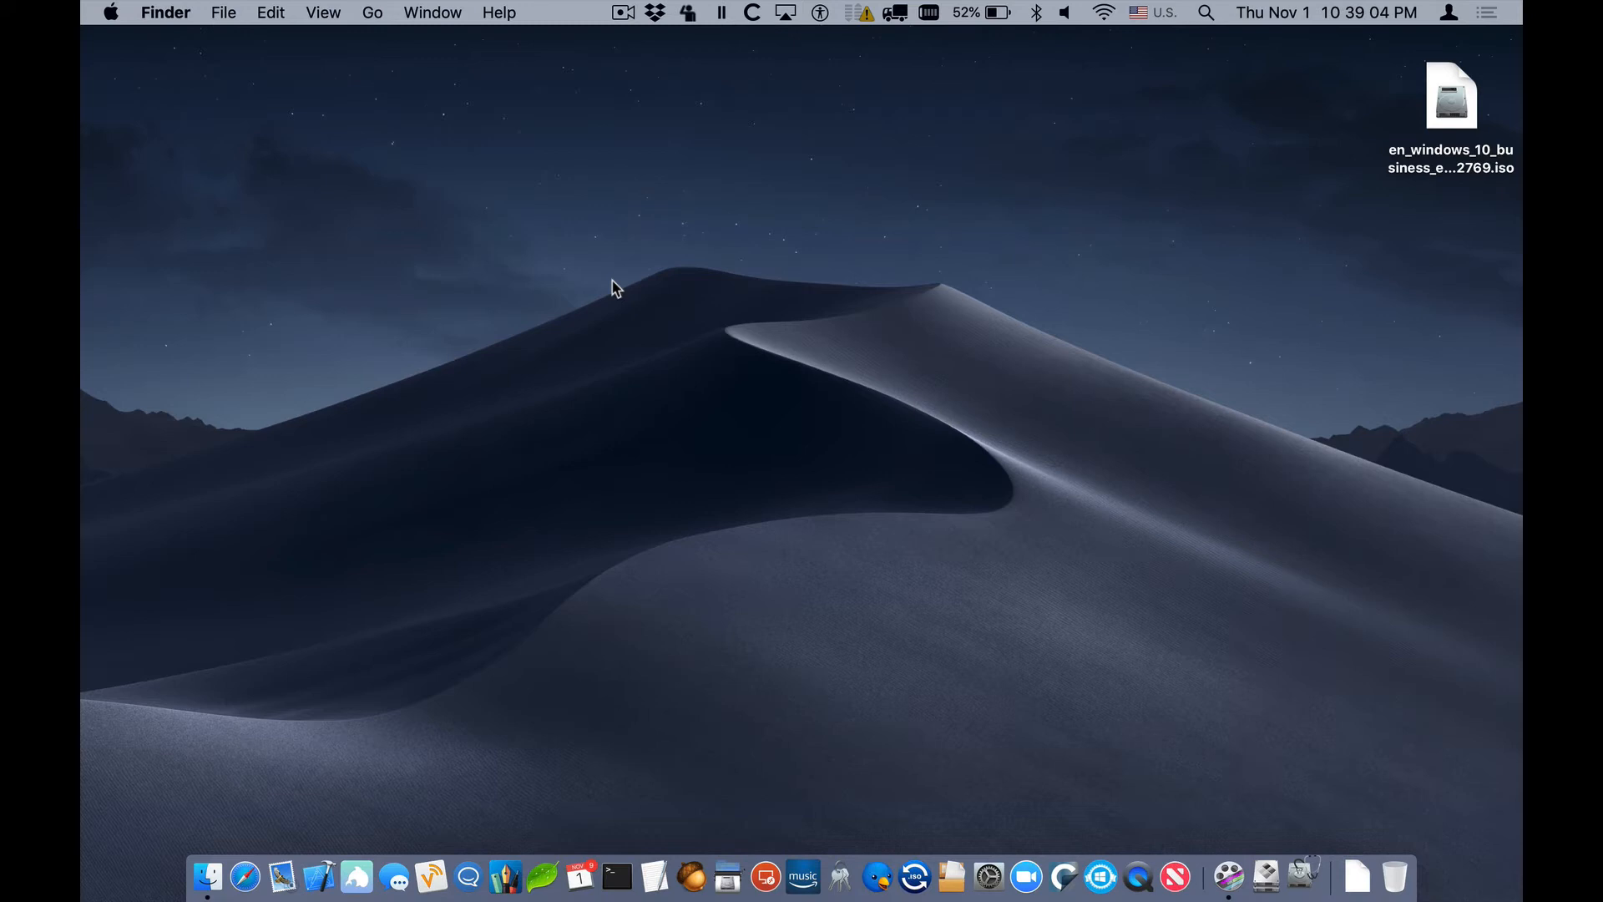
left_click(1264, 876)
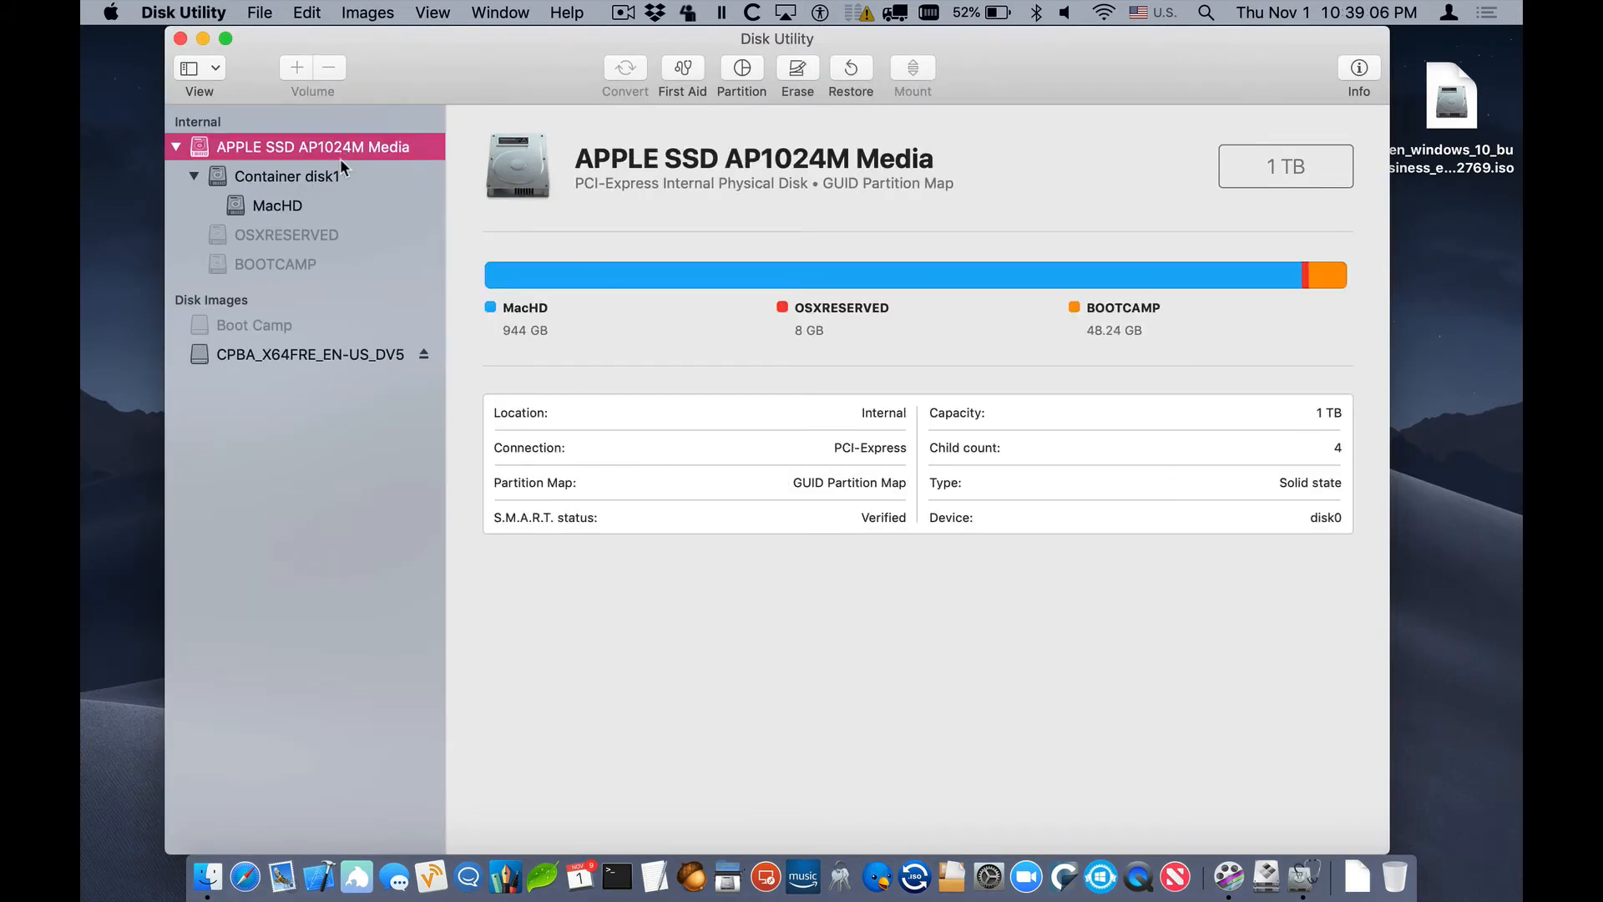
mouse_move(741, 82)
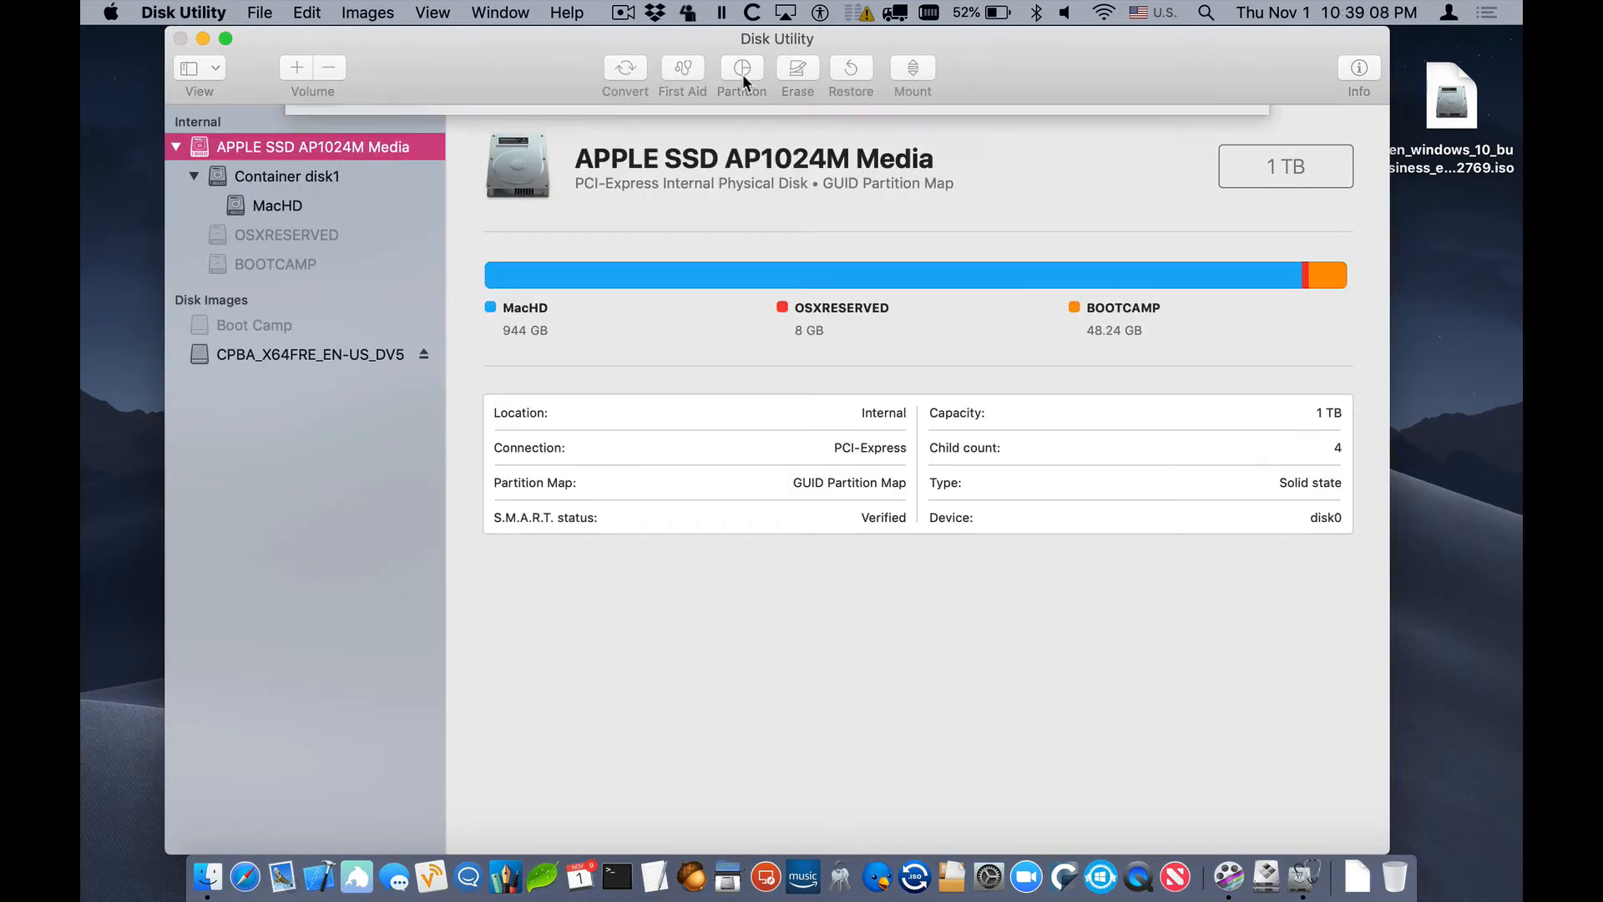
left_click(741, 75)
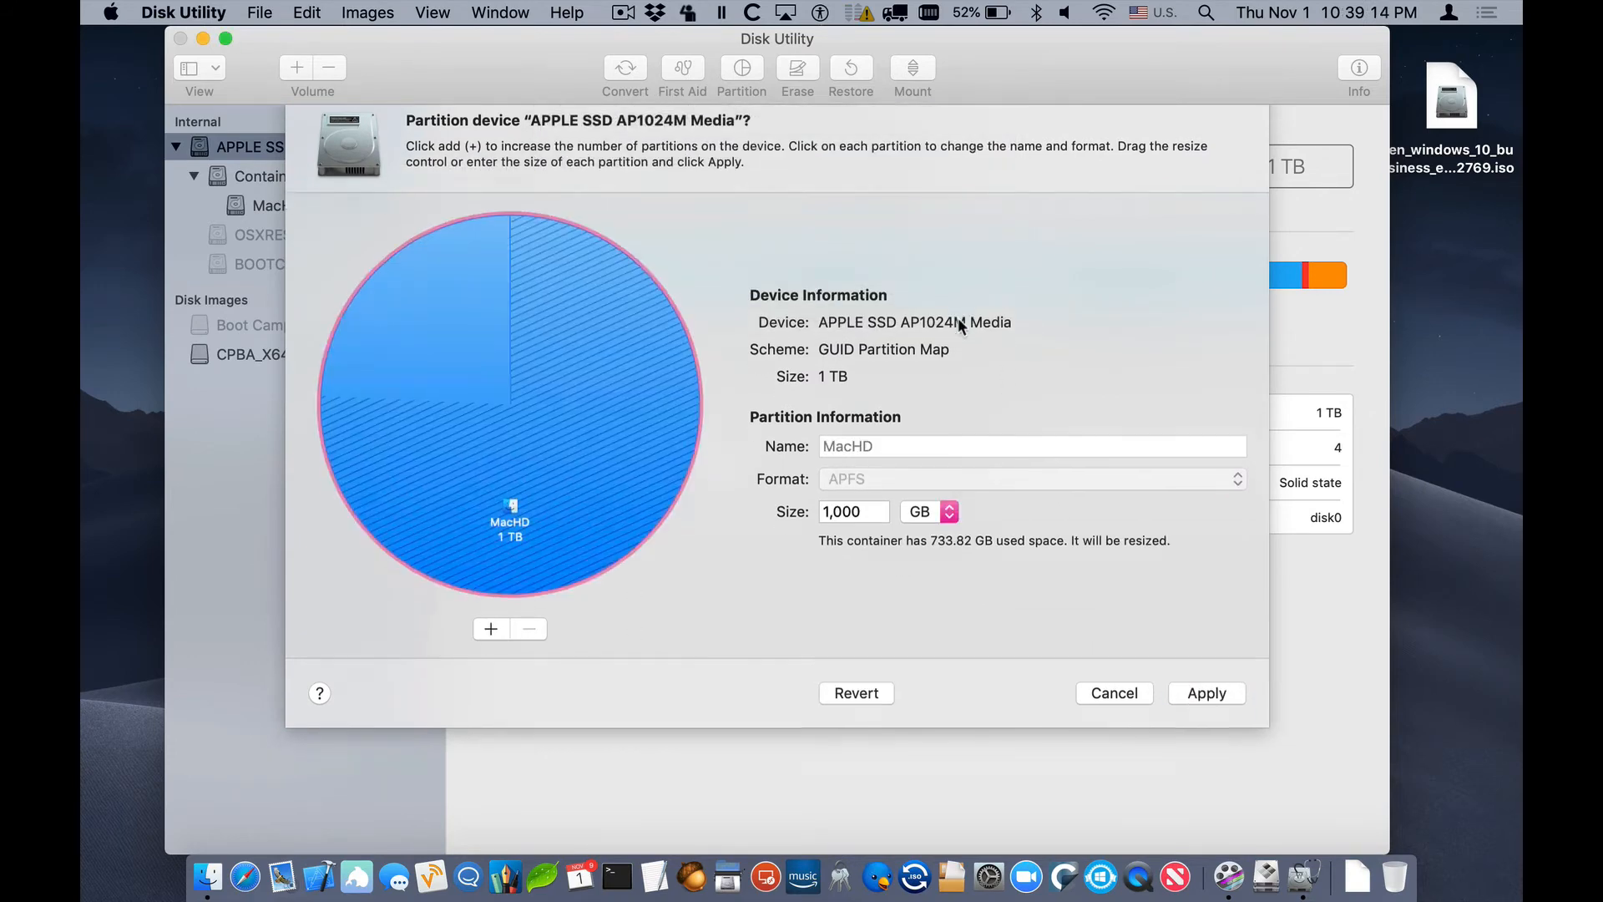
- Apply the single 1 TB MacHD layout, removing OSXRESERVED and BOOTCAMP, and acknowledge success
left_click(1206, 691)
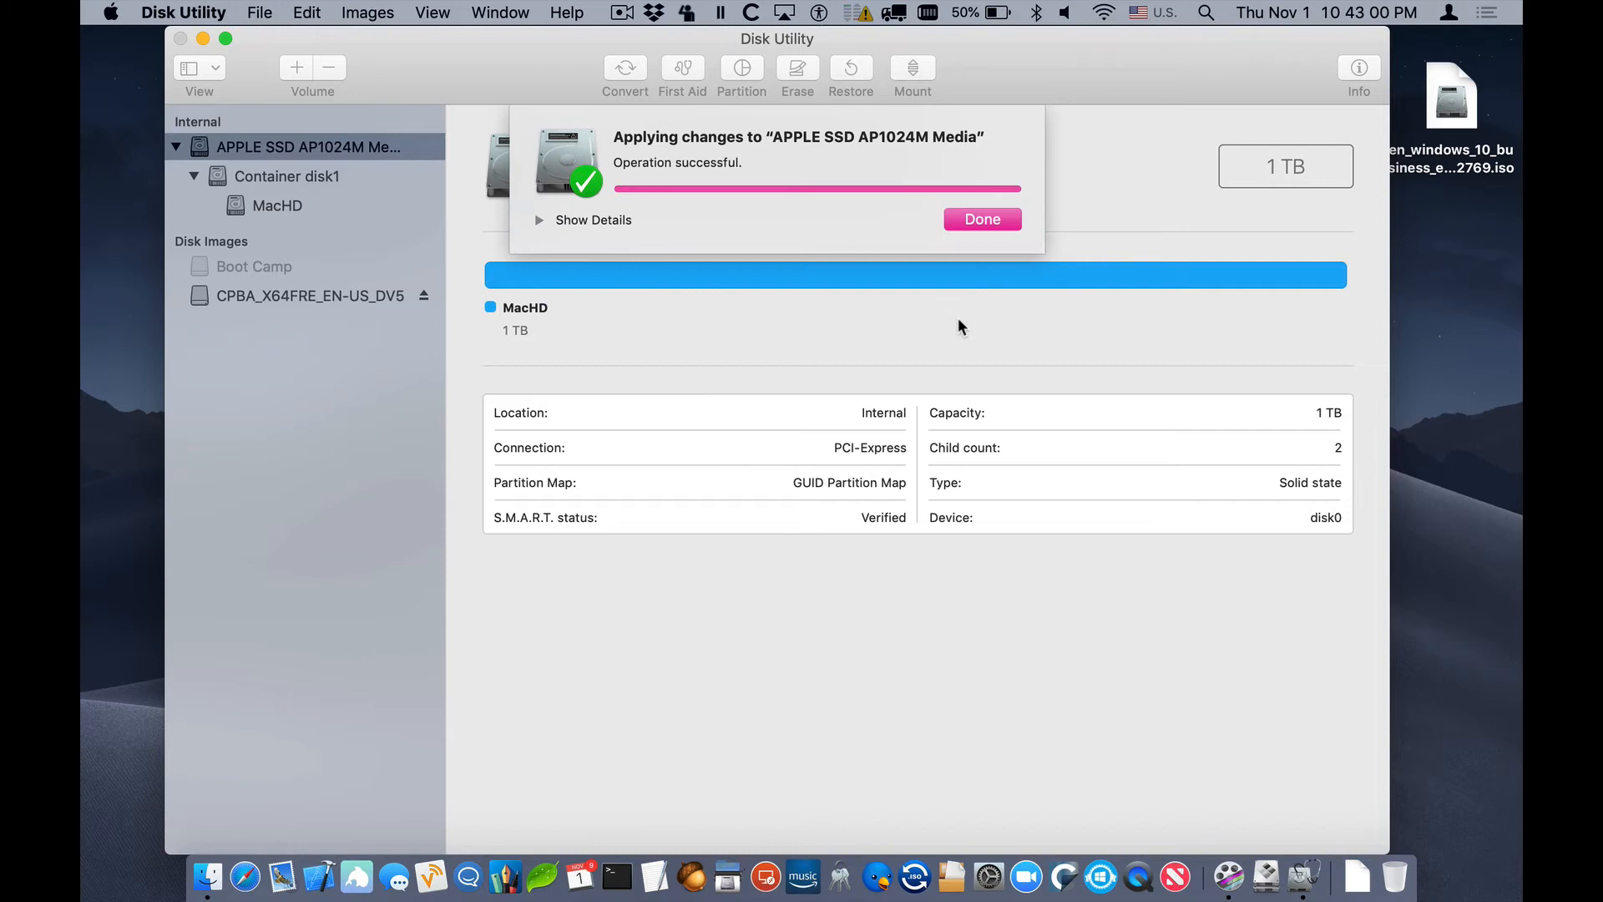
left_click(981, 219)
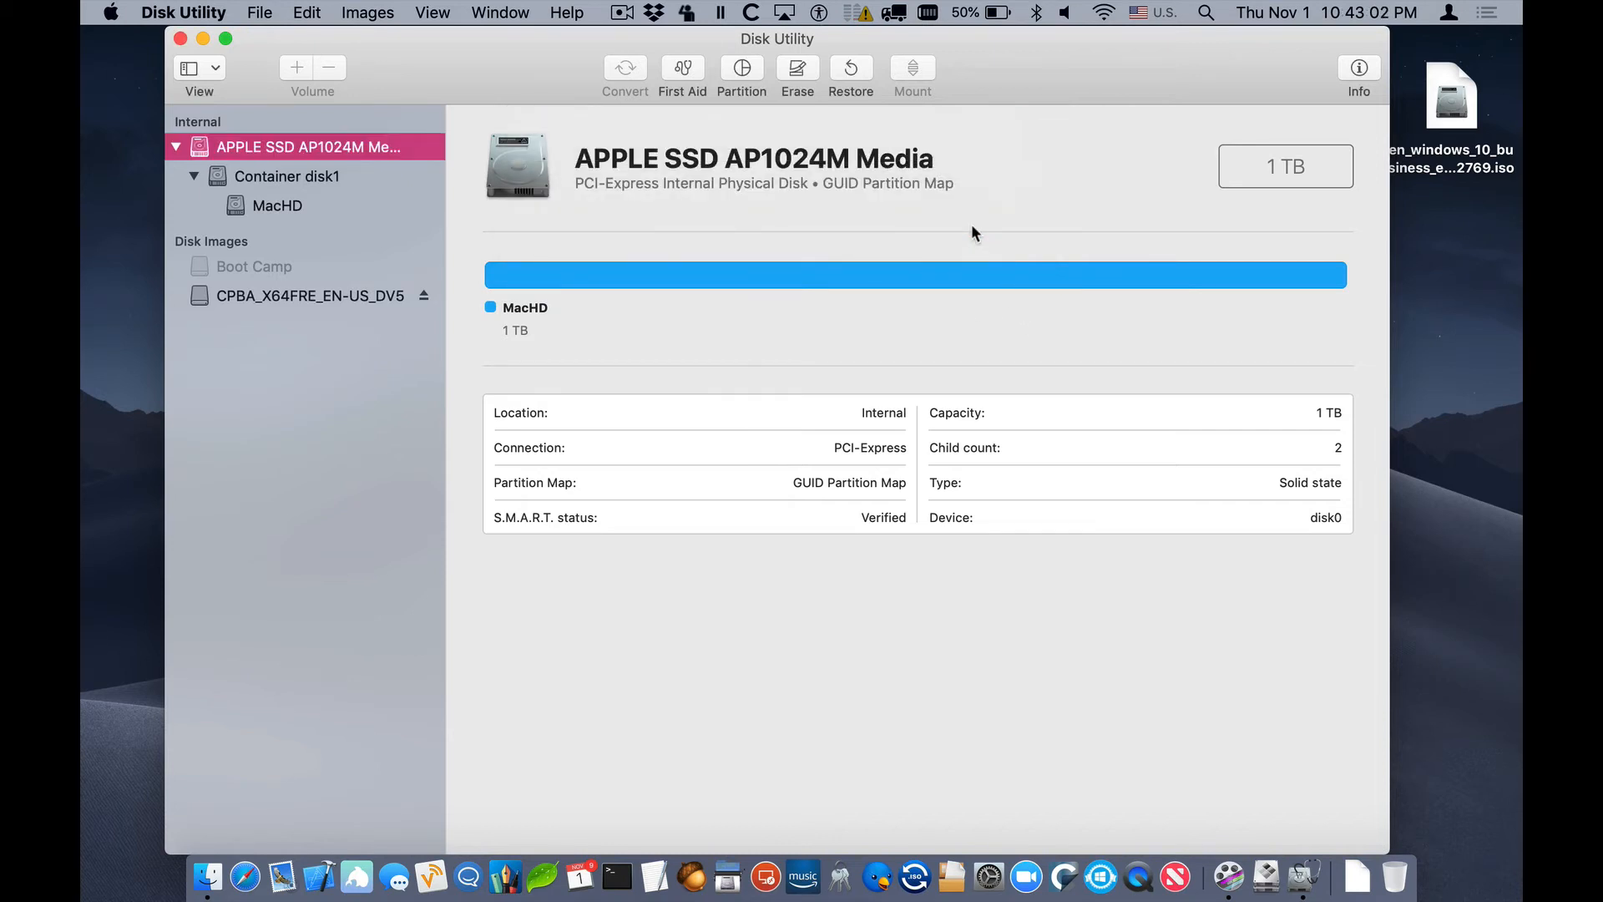
left_click(184, 12)
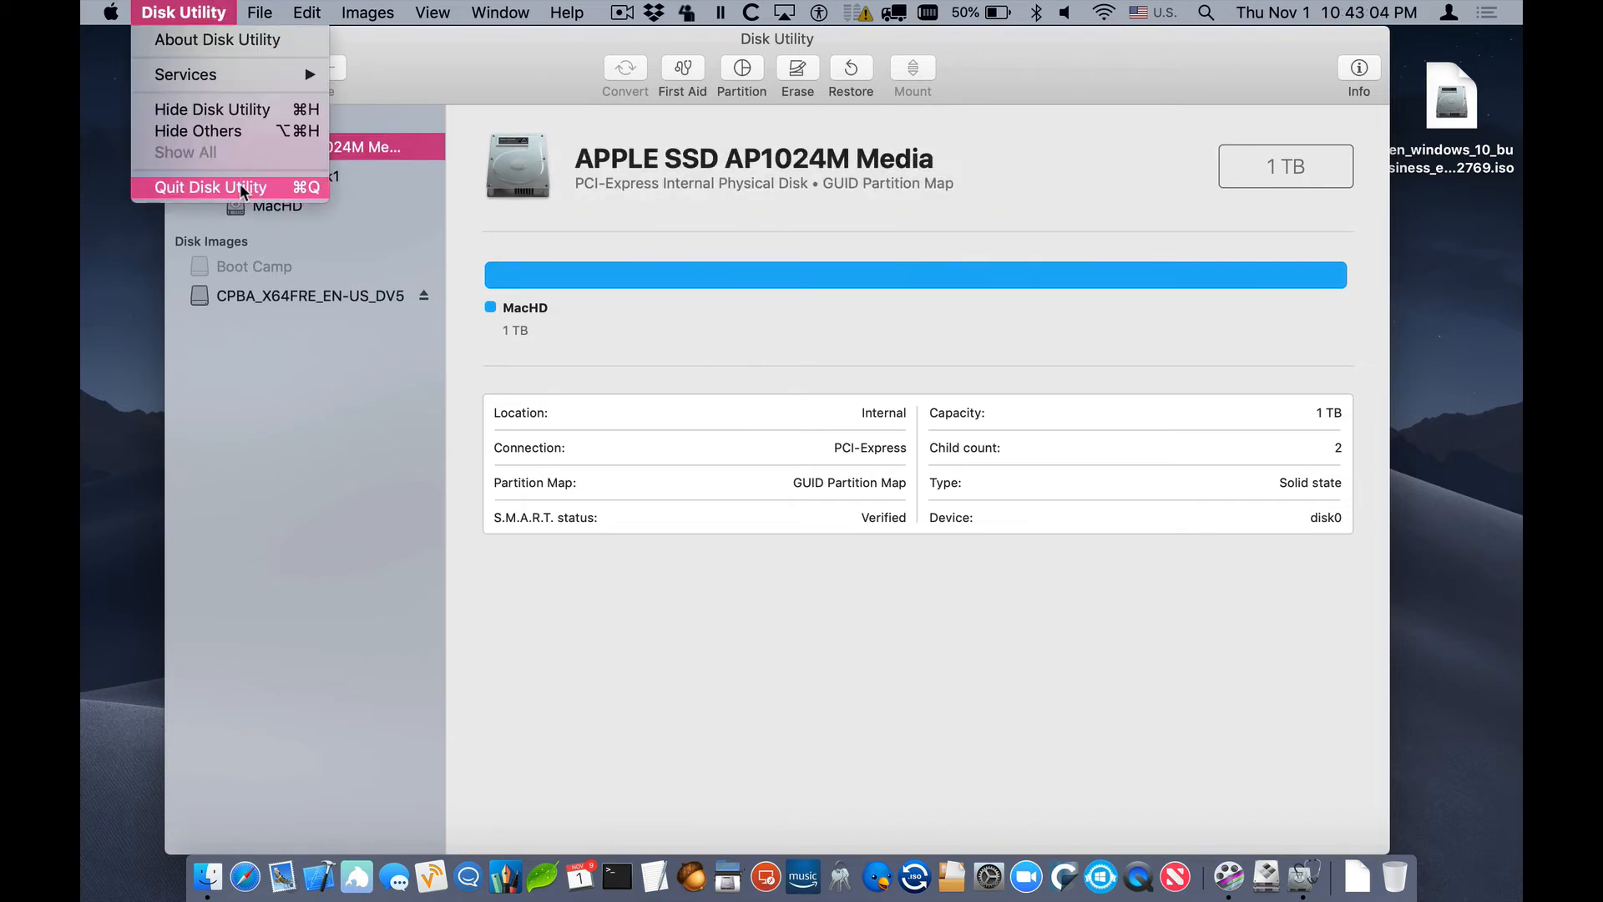
- Quit Disk Utility and begin saving a converted ISO in Boot Camp ISO Converter
left_click(210, 187)
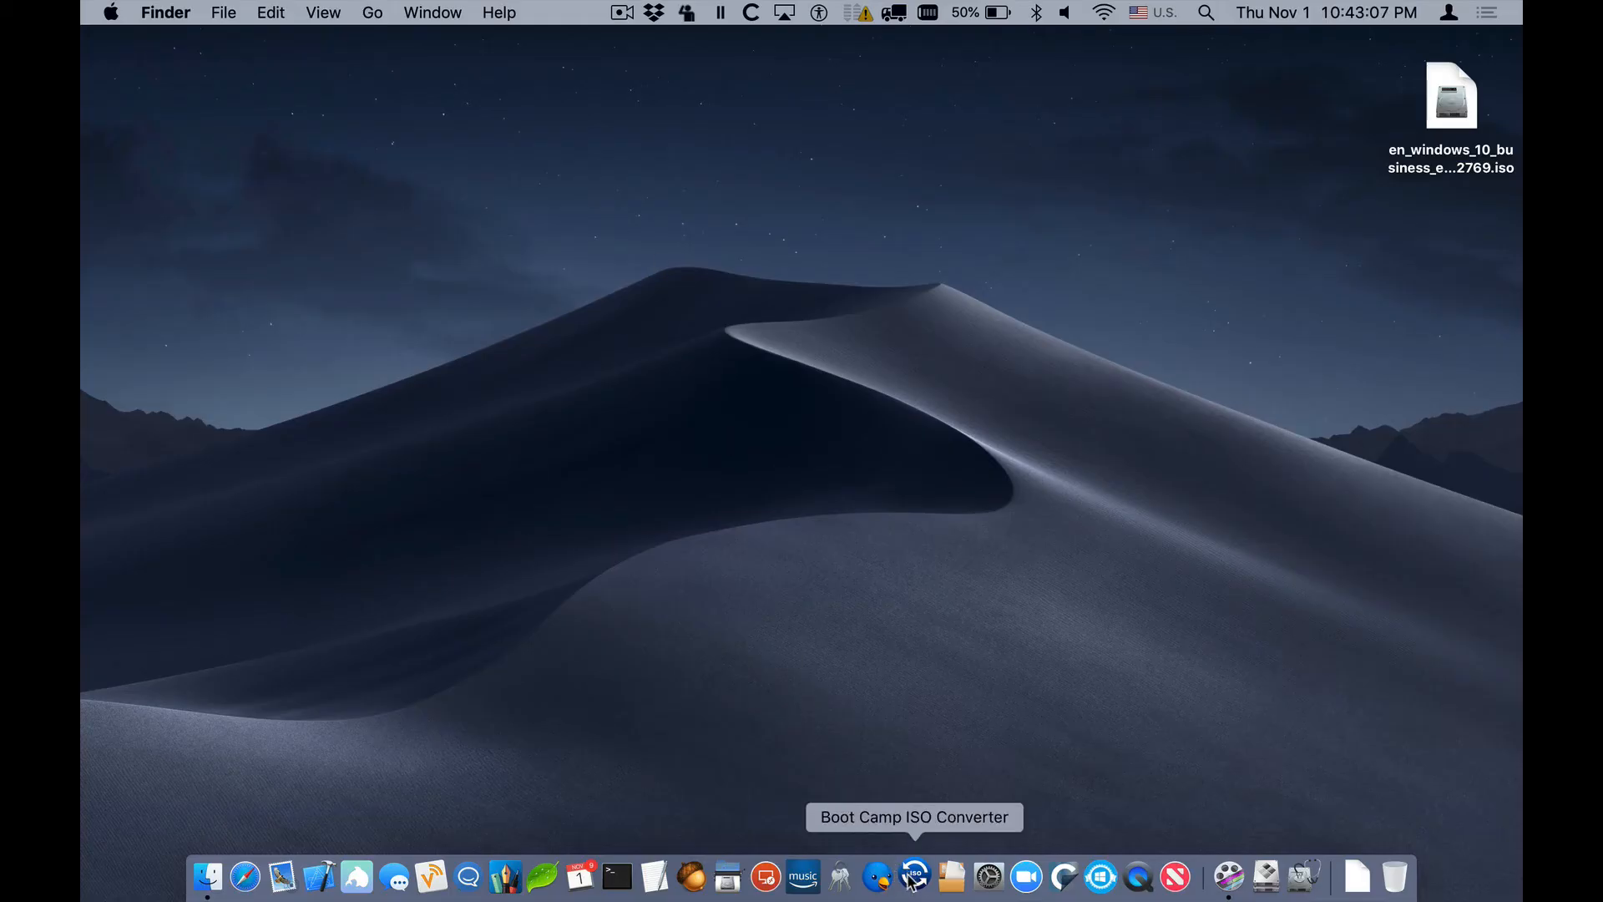
left_click(913, 877)
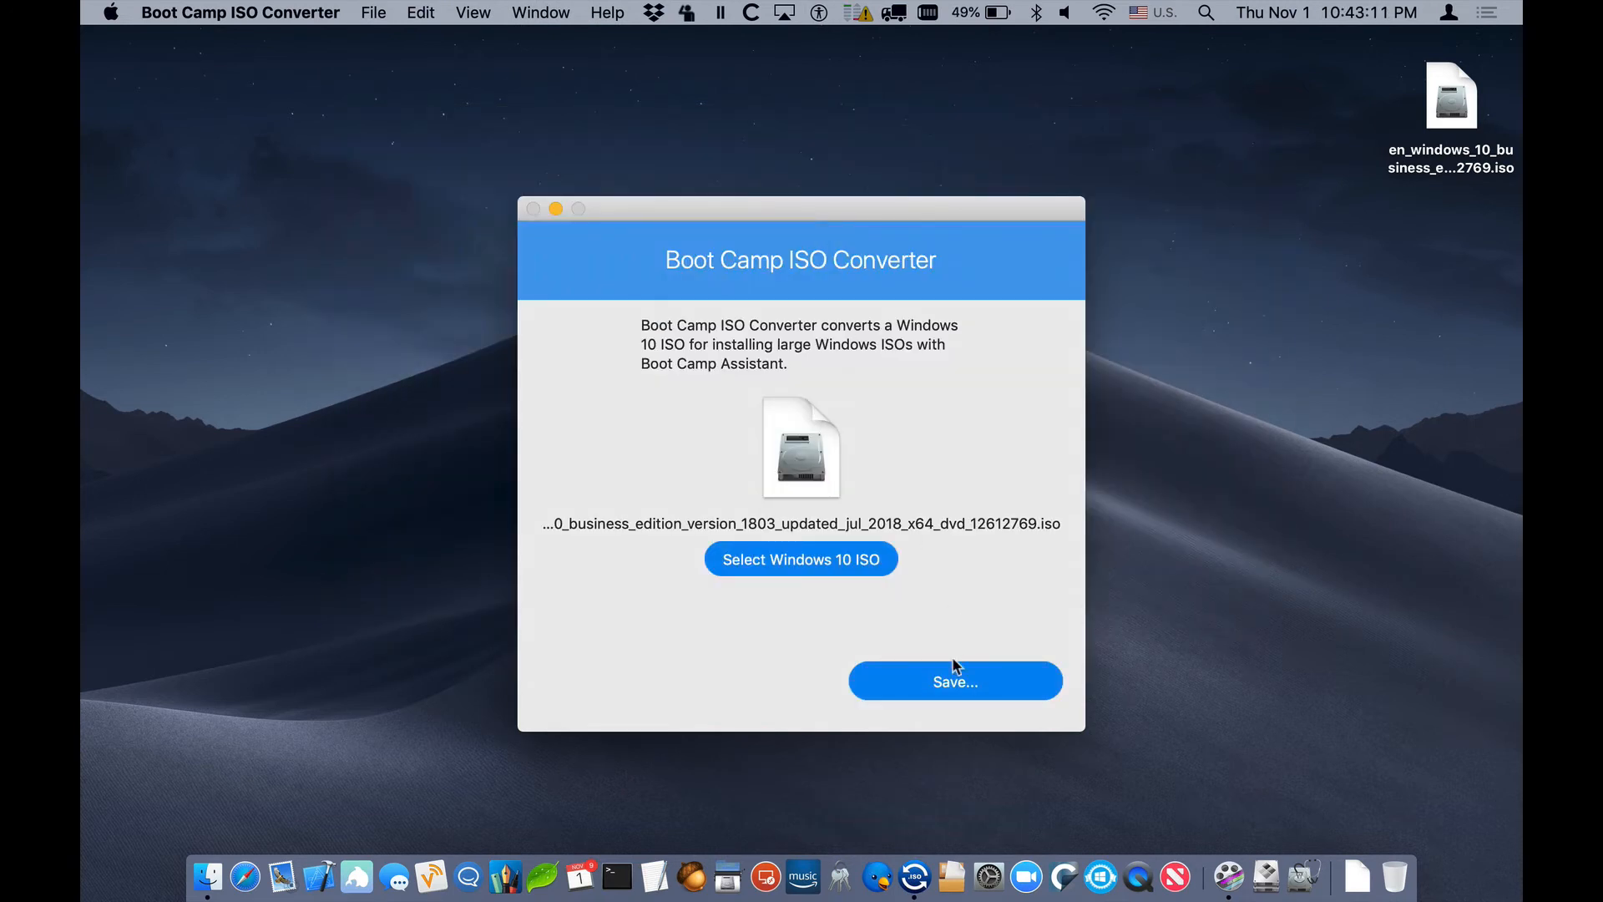
left_click(954, 681)
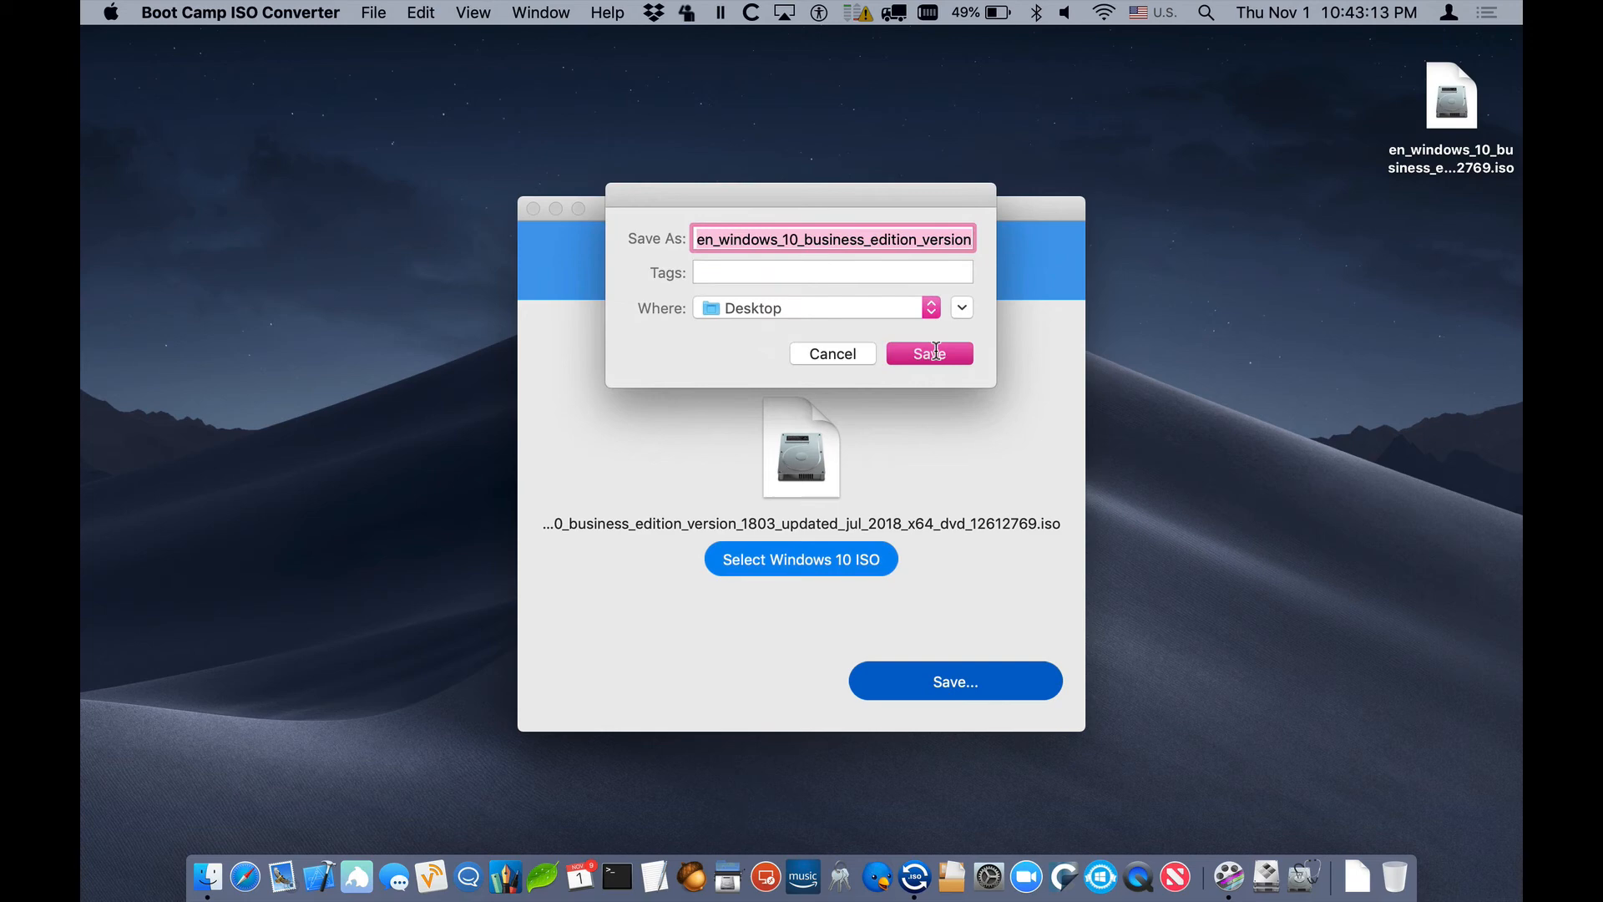
- Save the split Windows 10 business ISO to the Desktop and acknowledge completion
left_click(929, 353)
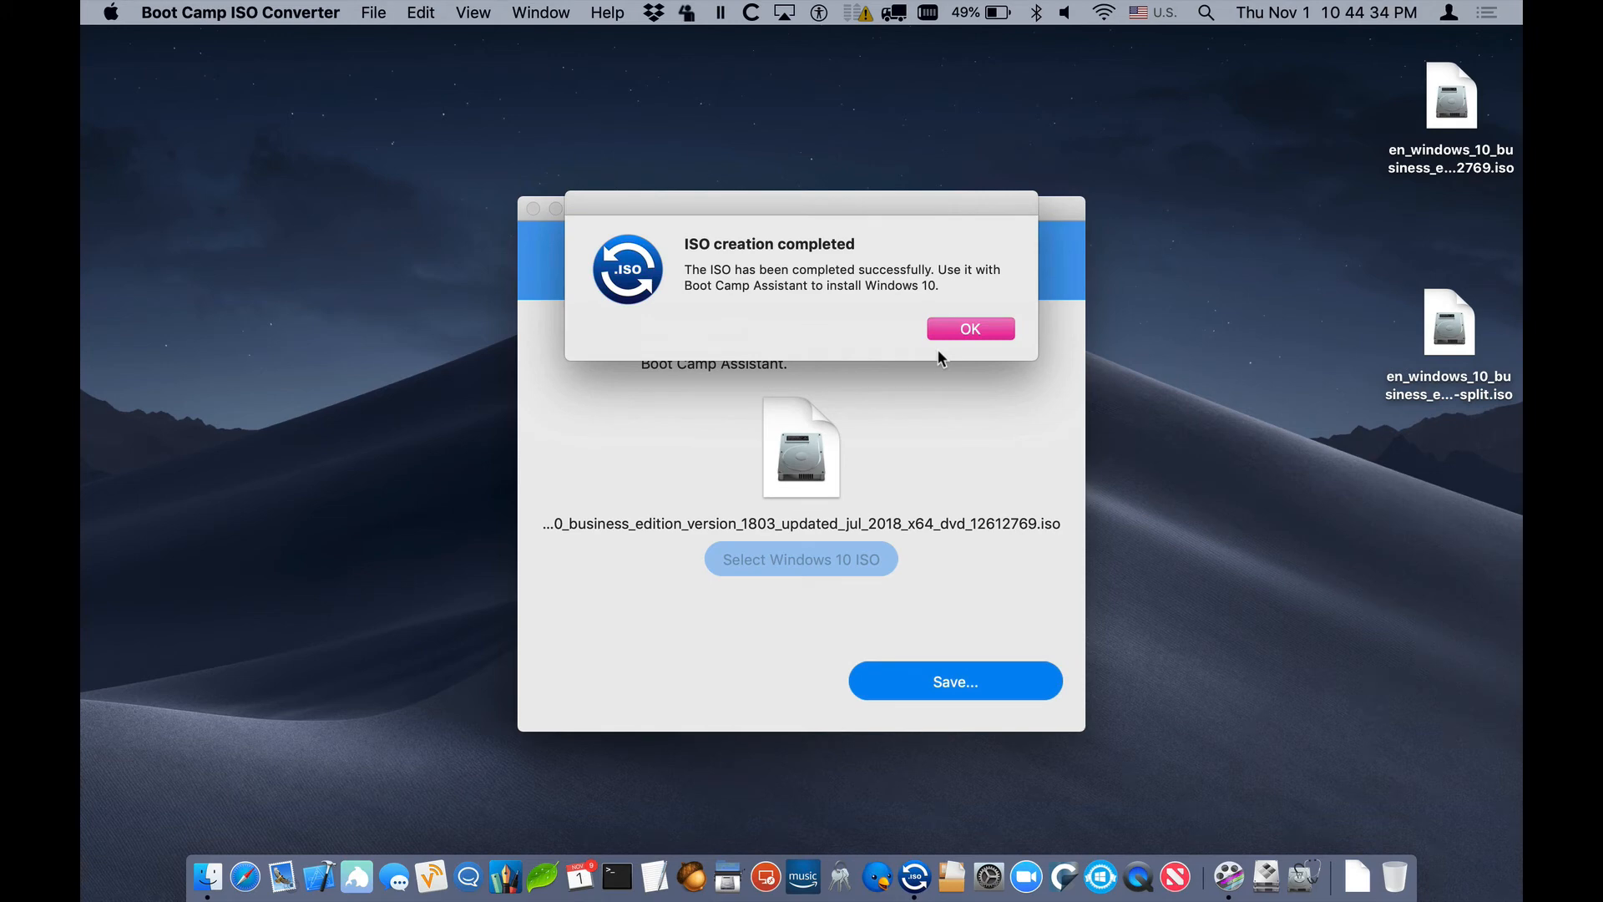
left_click(969, 329)
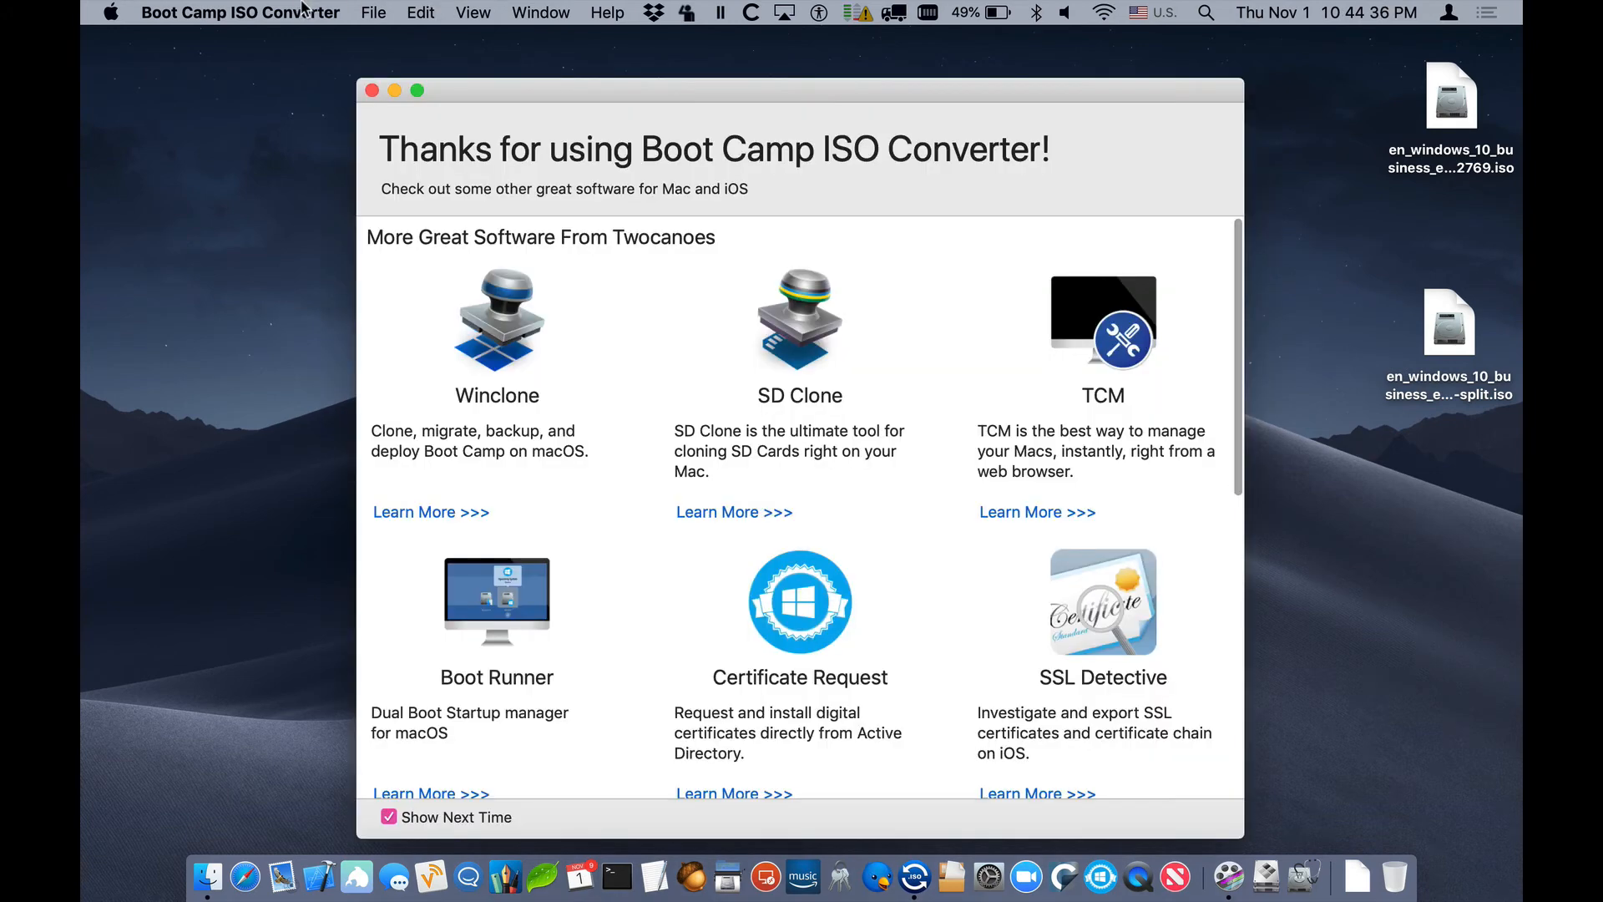
left_click(239, 11)
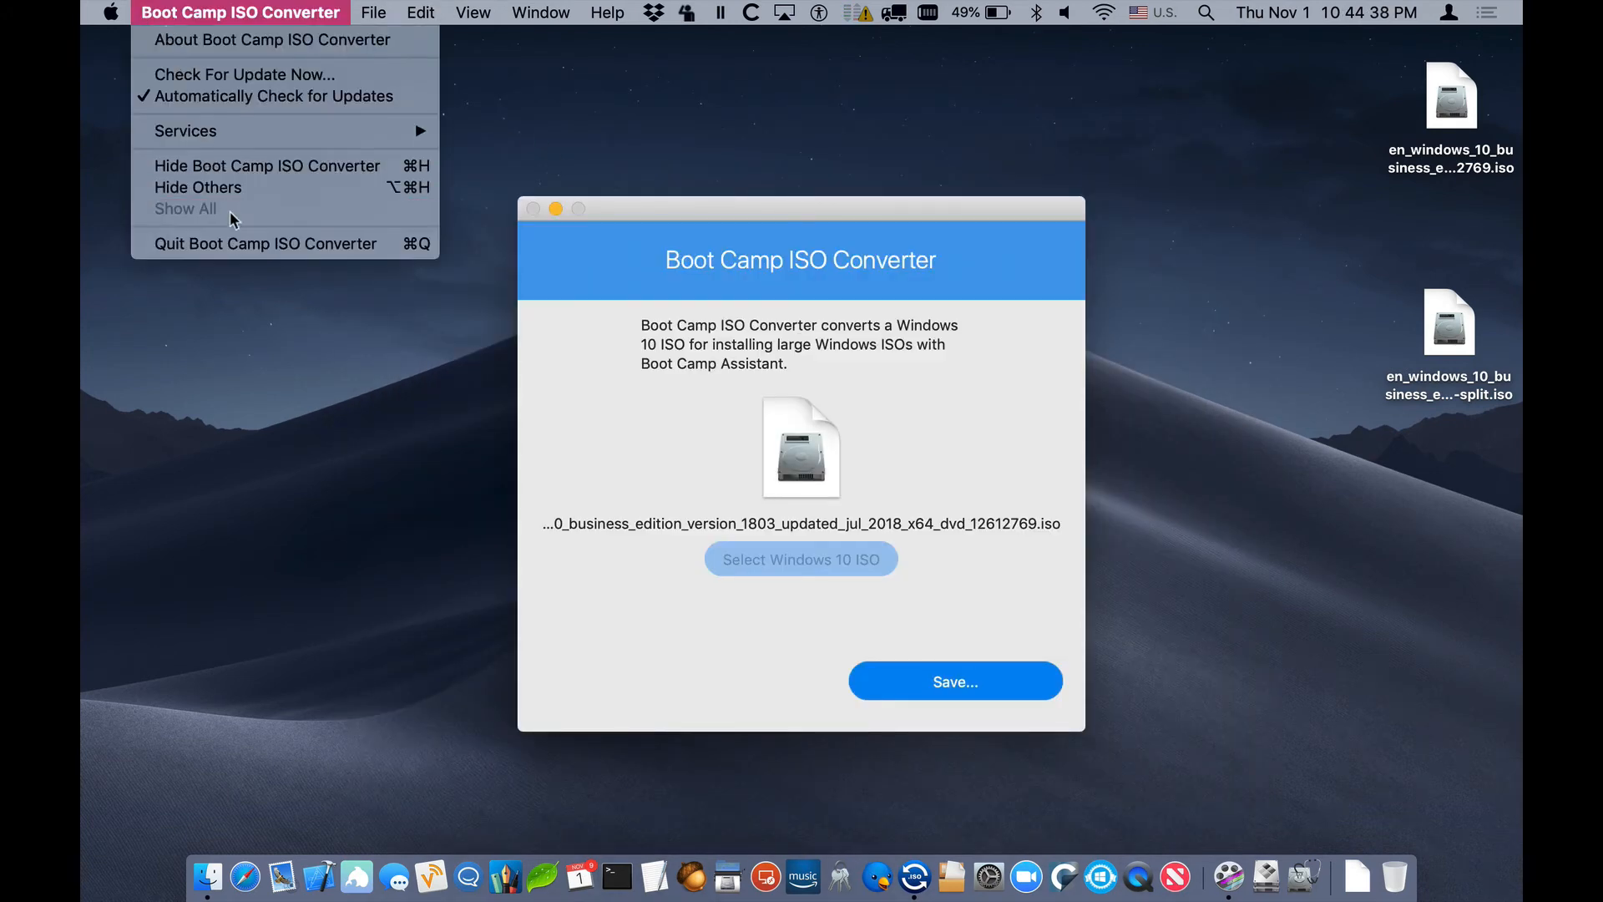
- Quit the converter and return to Boot Camp Assistant to browse for a different ISO image
left_click(264, 244)
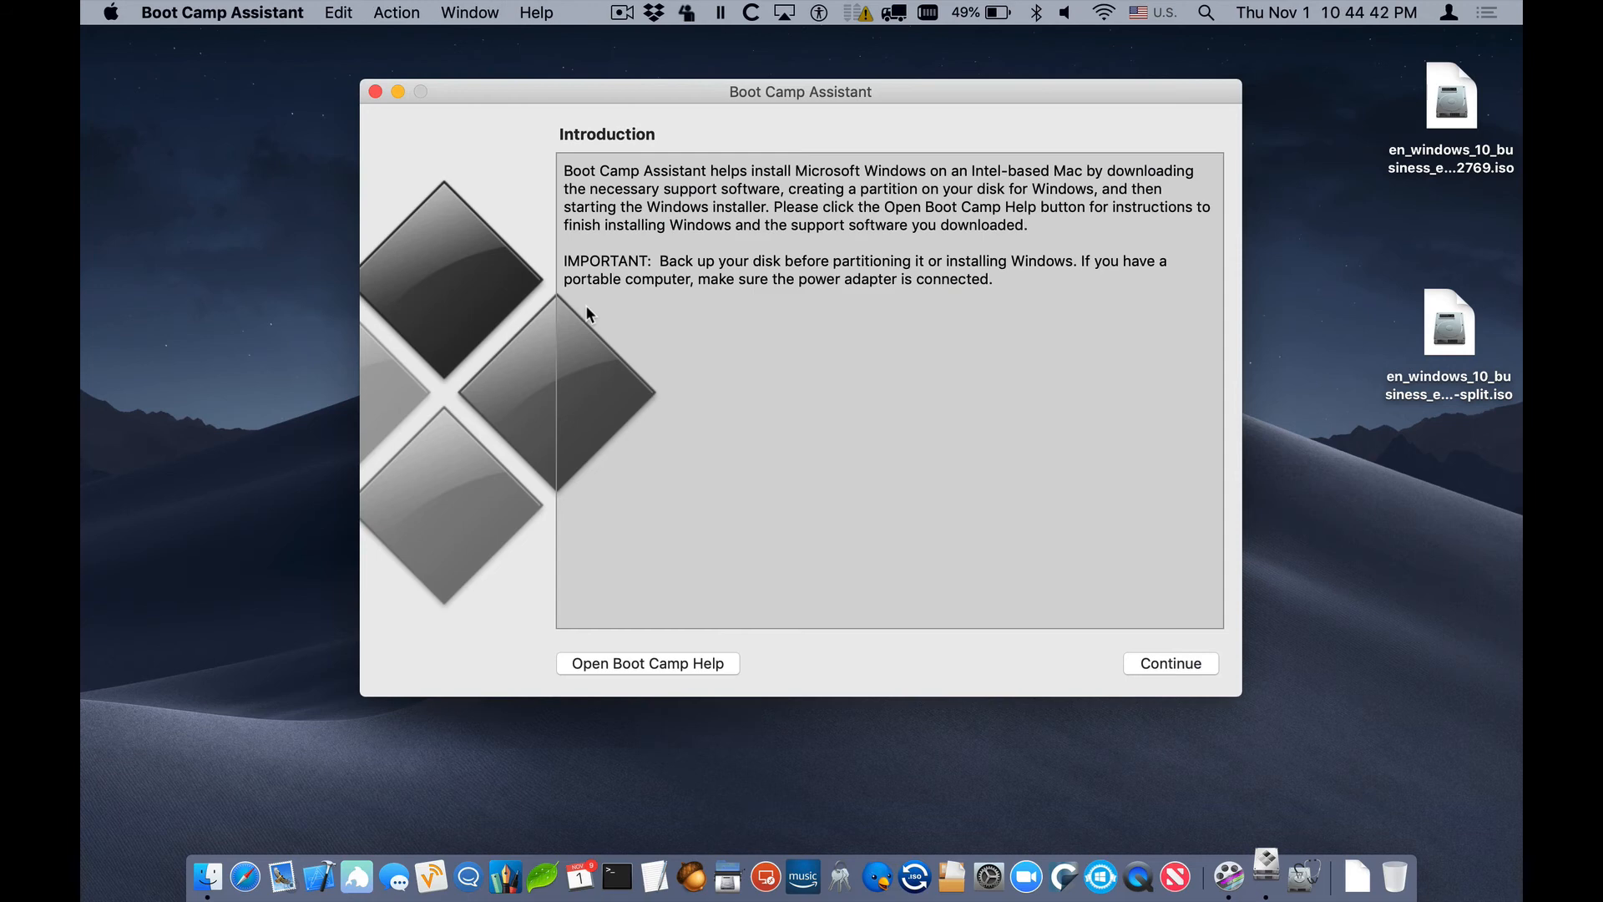
left_click(1169, 662)
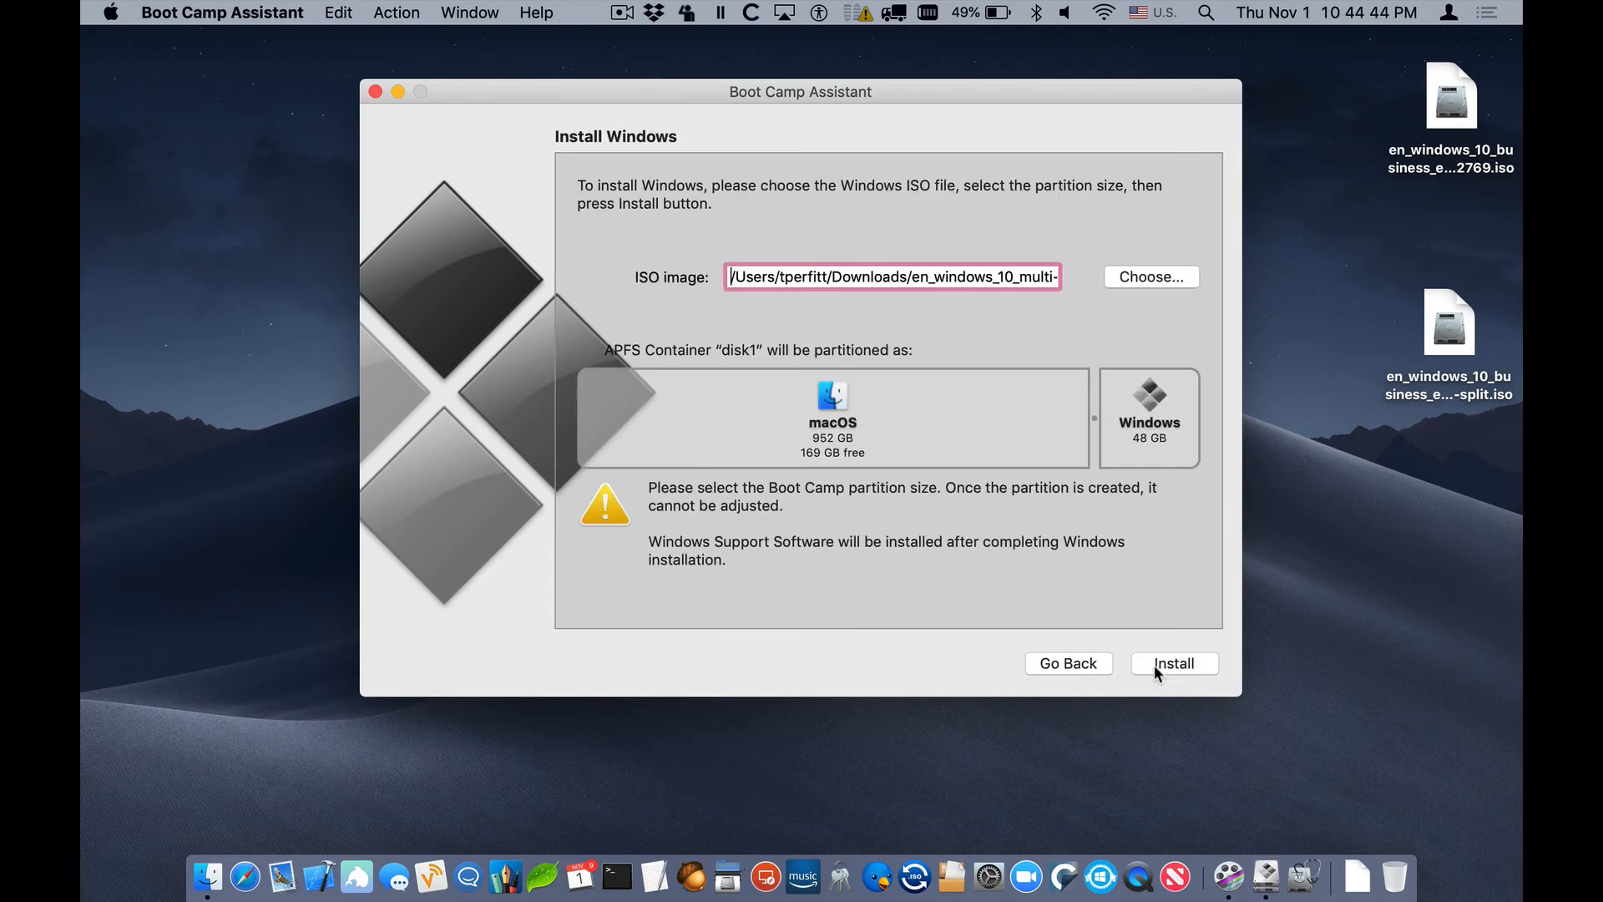
left_click(1148, 276)
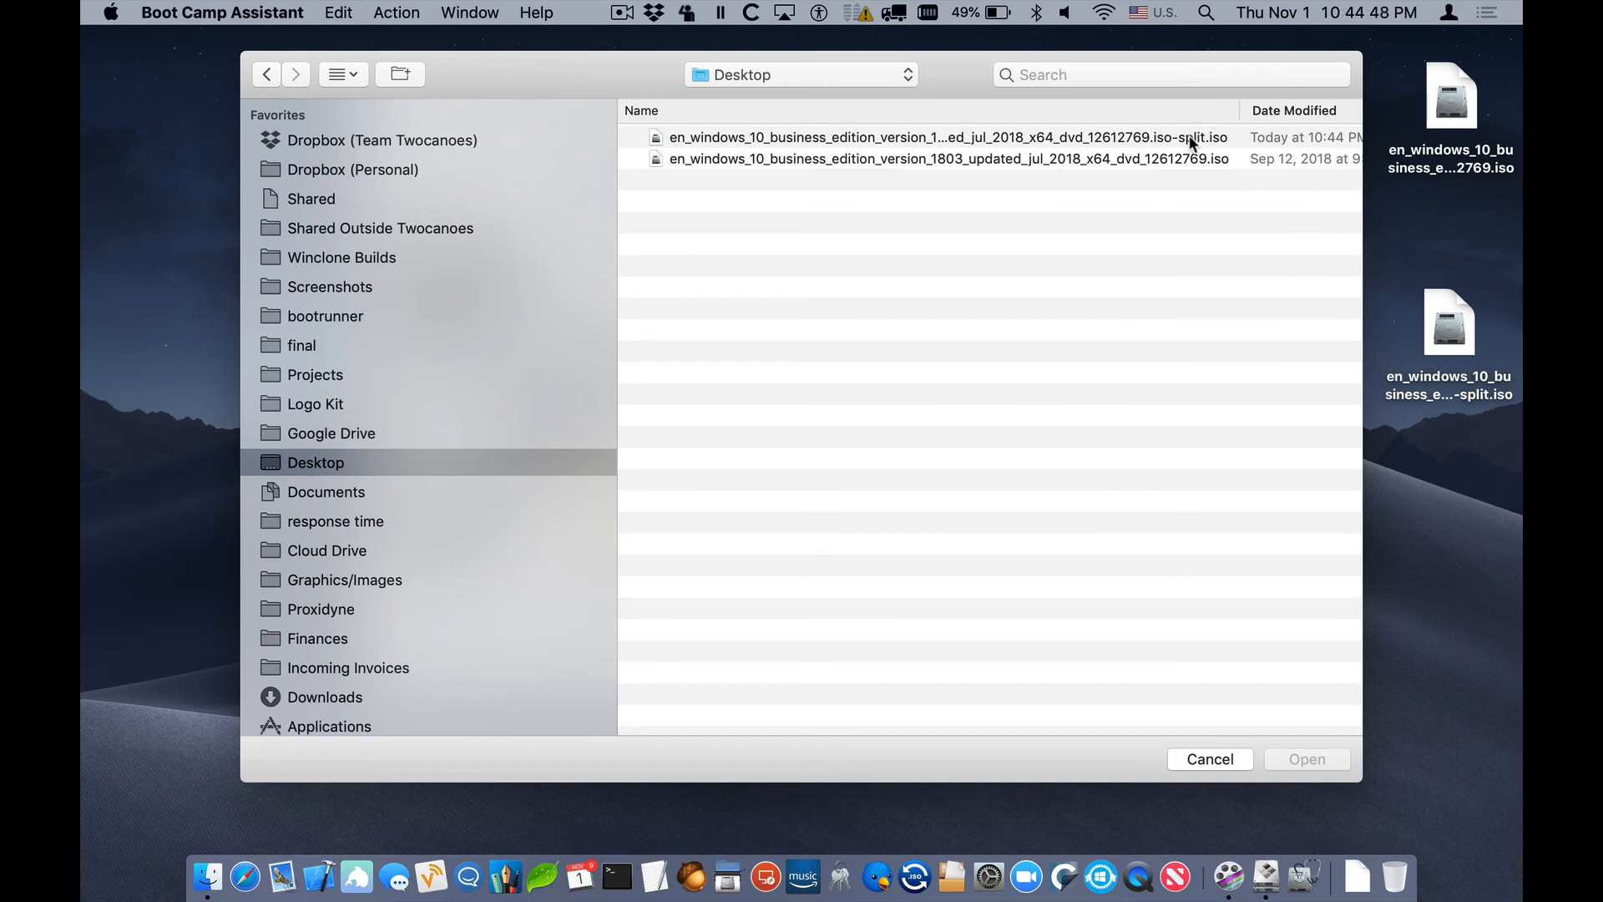
- Select the new -split.iso from the Desktop and start installing Windows with it
left_click(1306, 758)
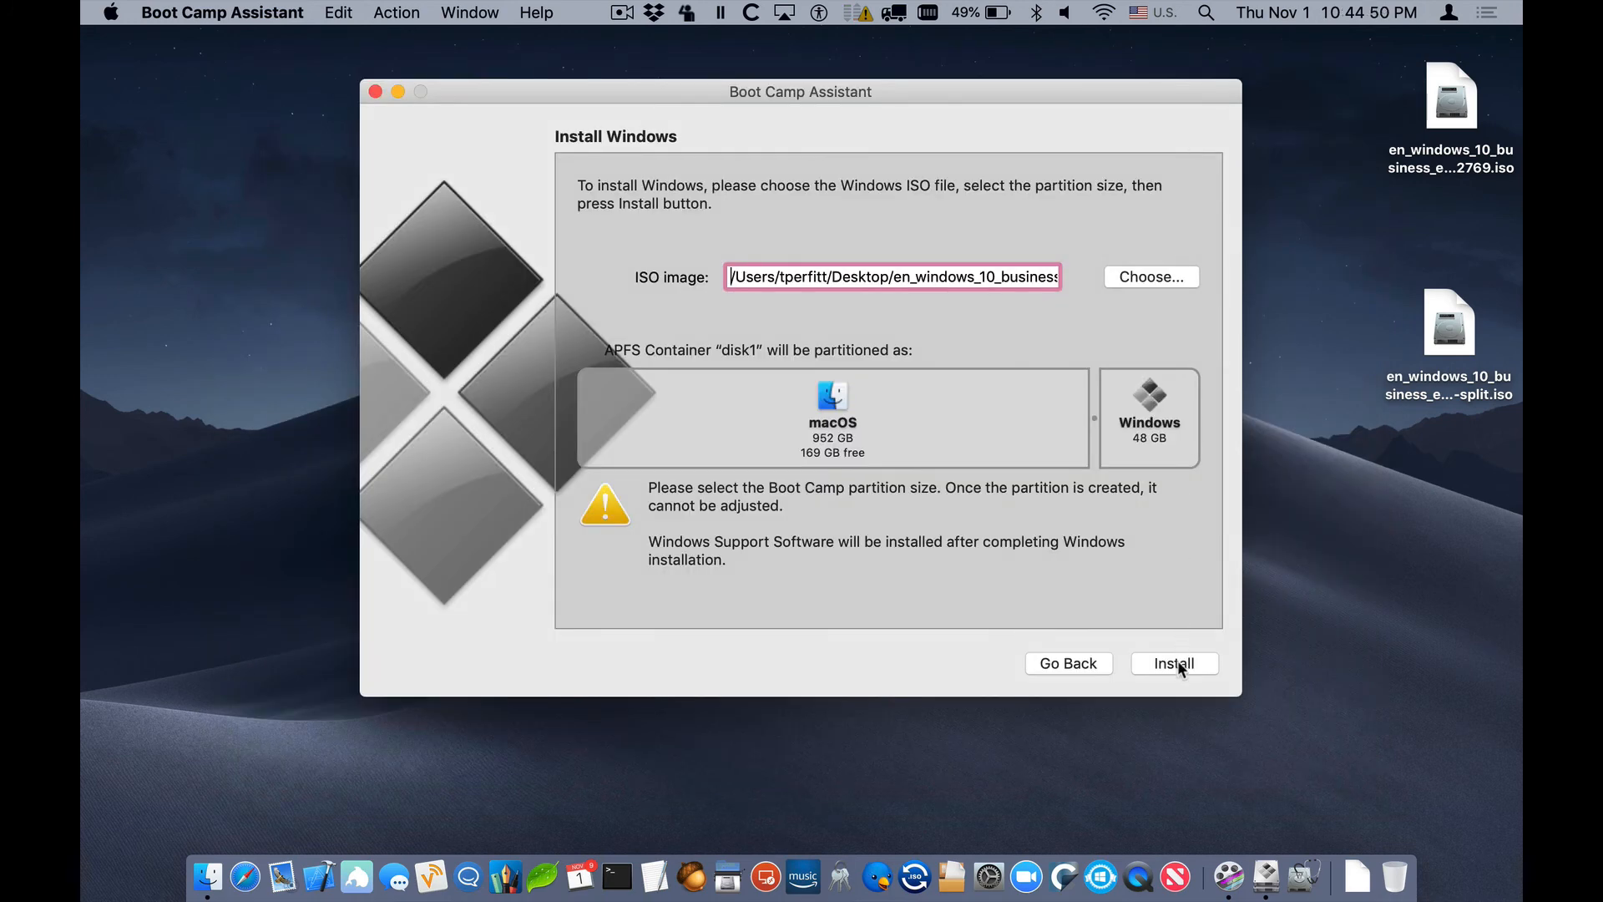
left_click(1173, 663)
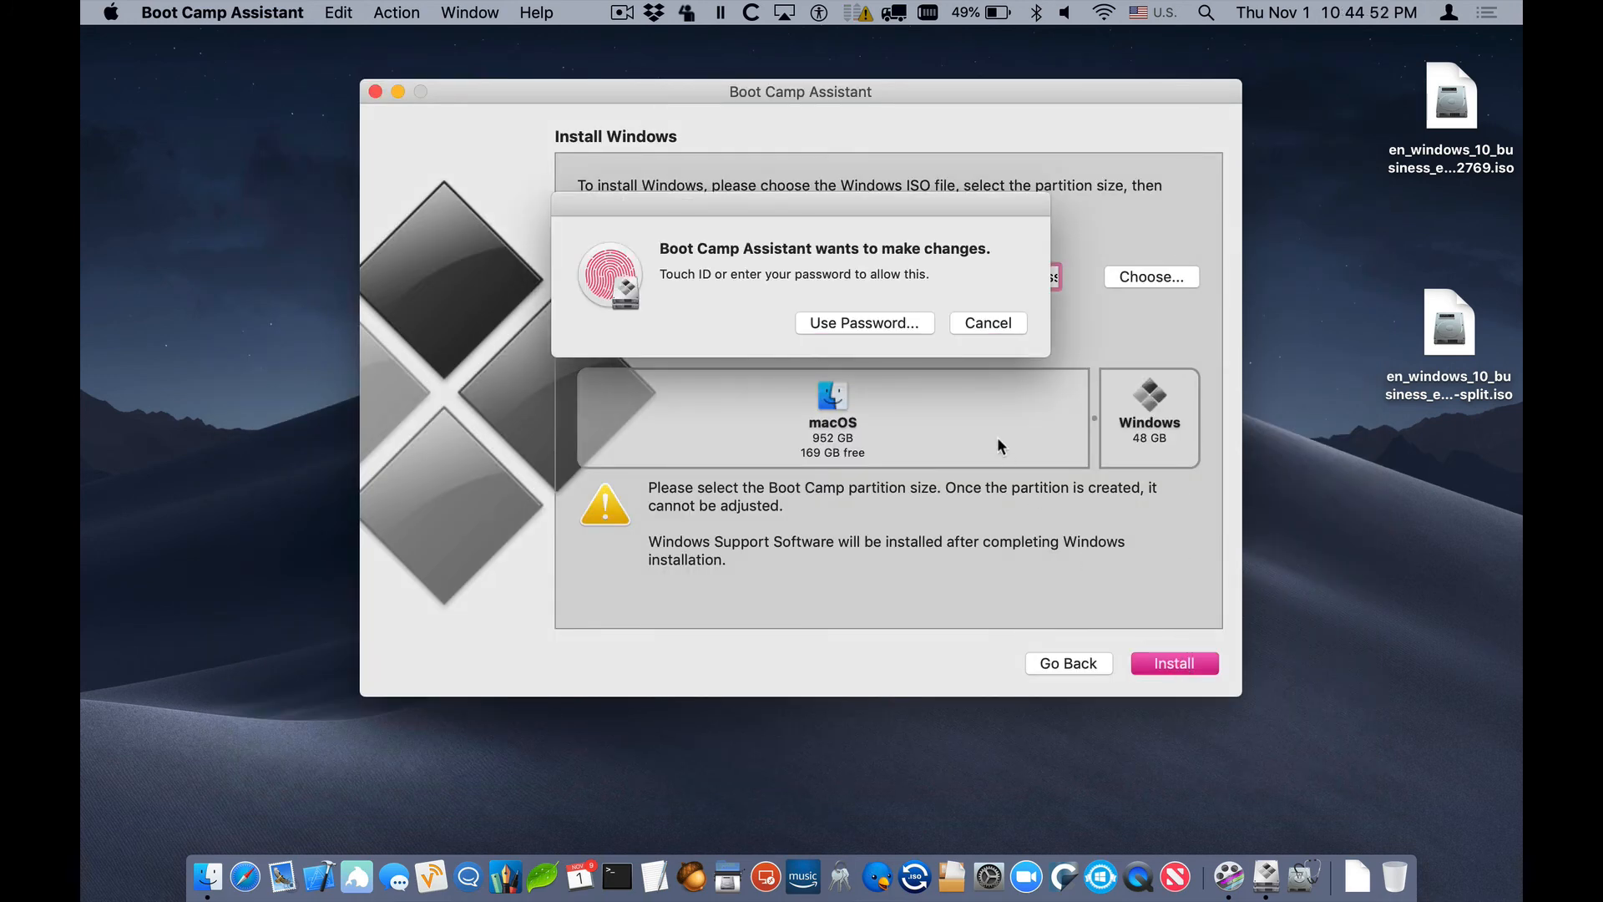